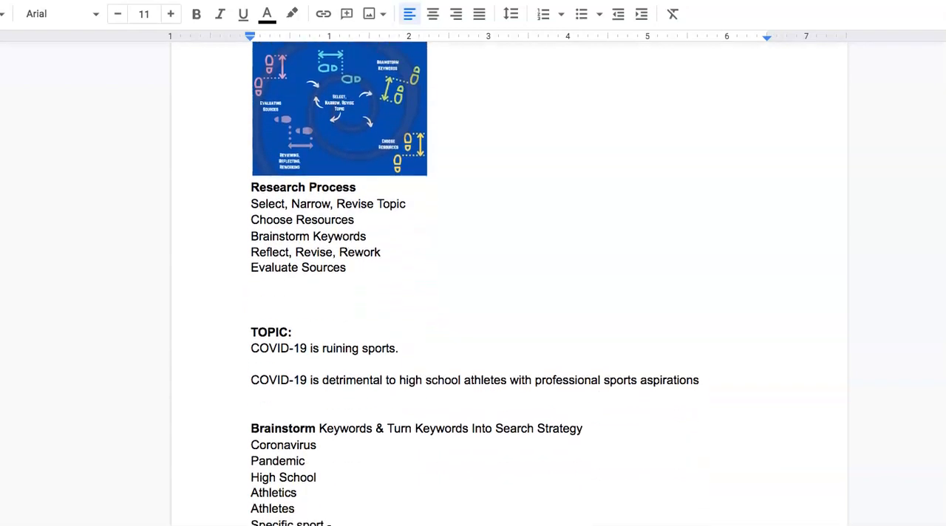
# Filter the Big Bend library's Databases A-Z list to databases starting with P
pyautogui.scroll(-3)
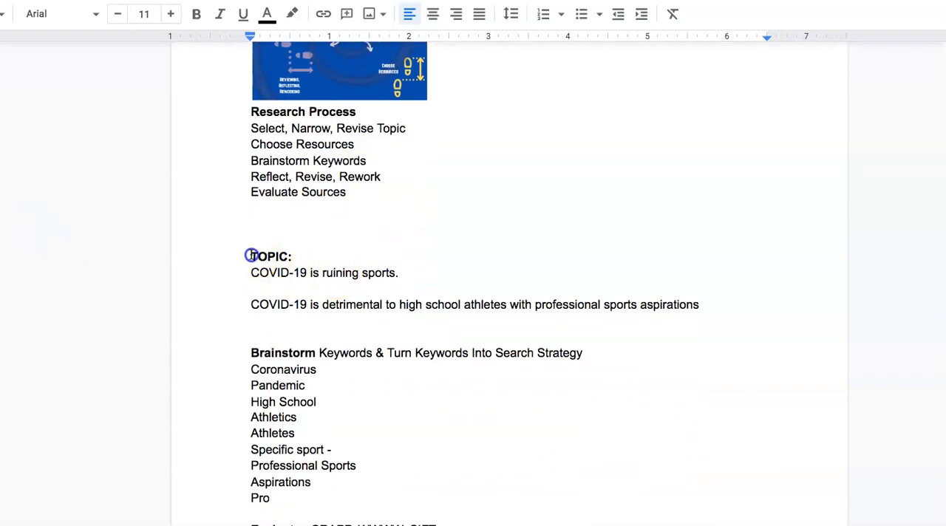
pyautogui.moveTo(251, 256); pyautogui.dragTo(400, 493)
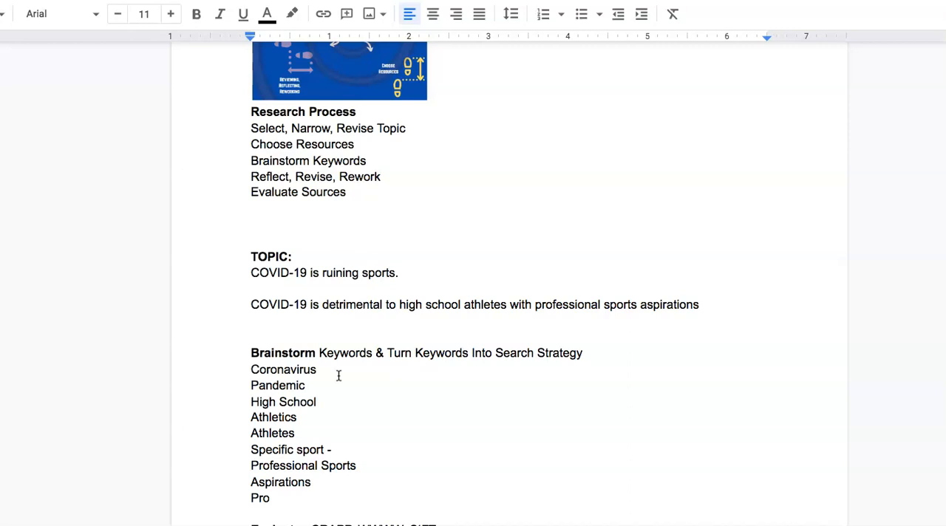
pyautogui.moveTo(353, 375)
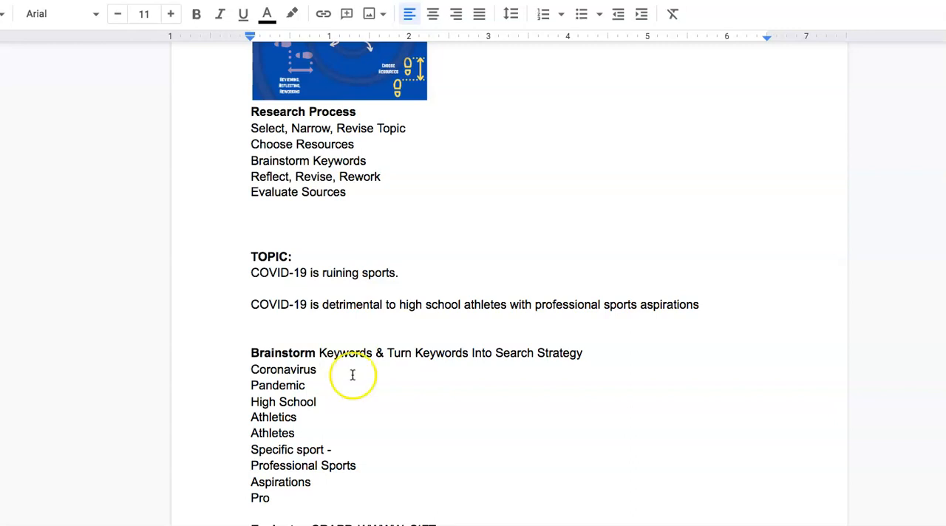
pyautogui.moveTo(724, 308)
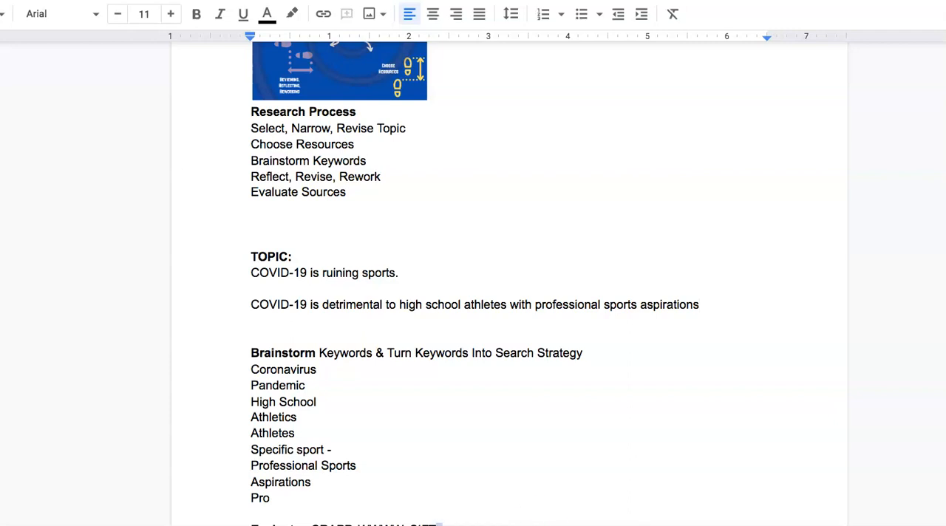
pyautogui.moveTo(746, 6)
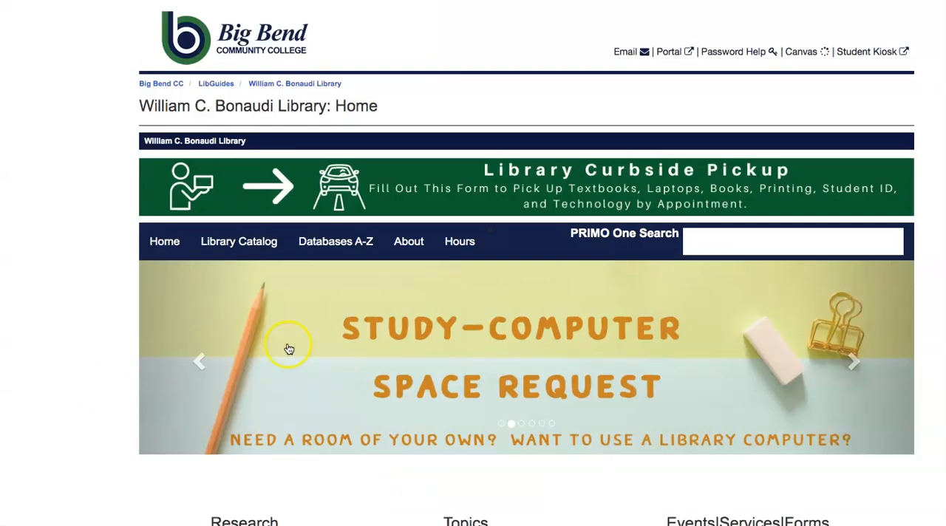
pyautogui.click(335, 241)
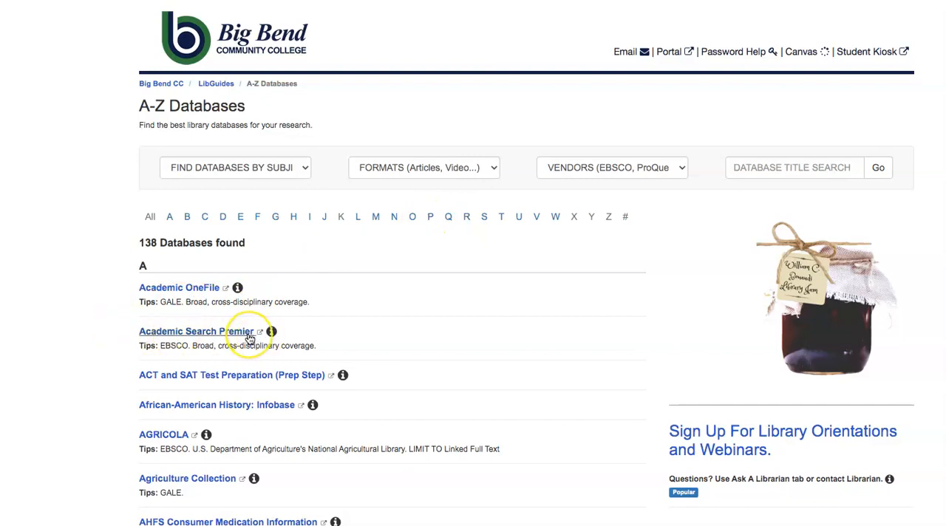
pyautogui.moveTo(193, 345)
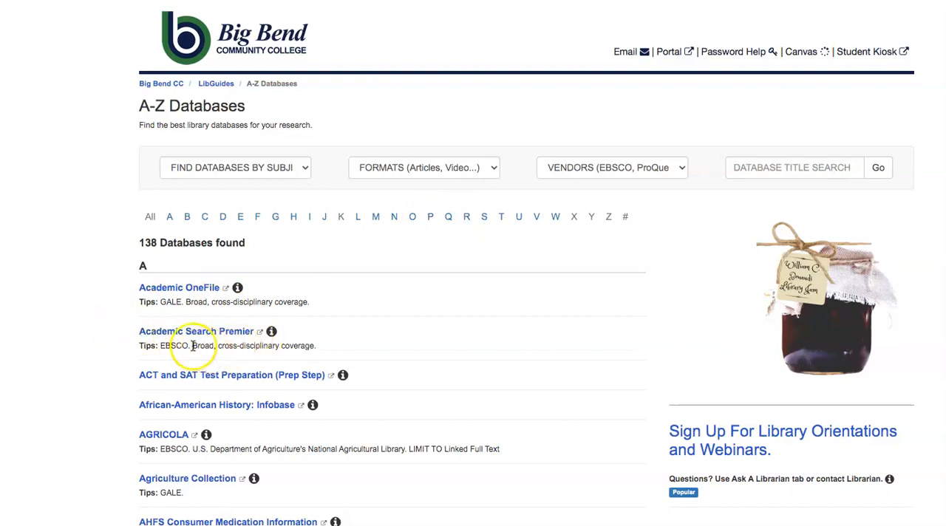
pyautogui.moveTo(193, 345); pyautogui.dragTo(318, 346)
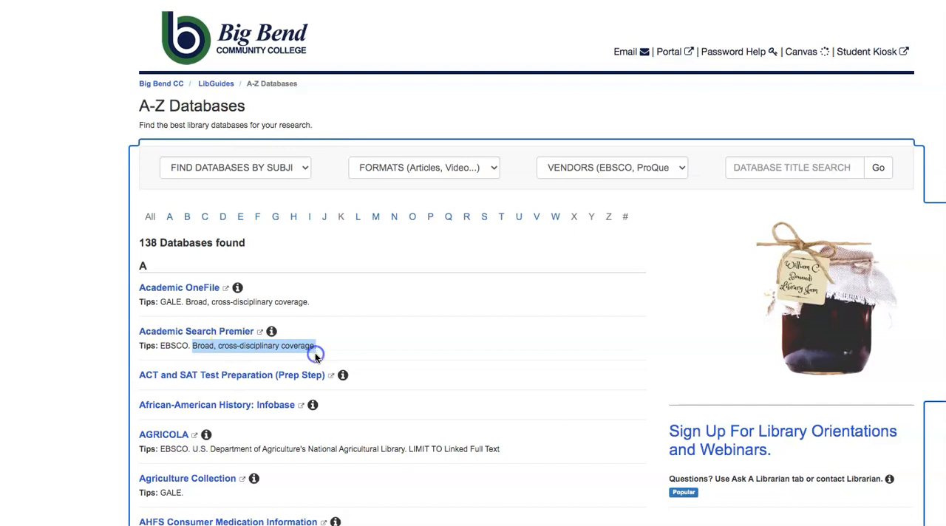
pyautogui.moveTo(436, 340)
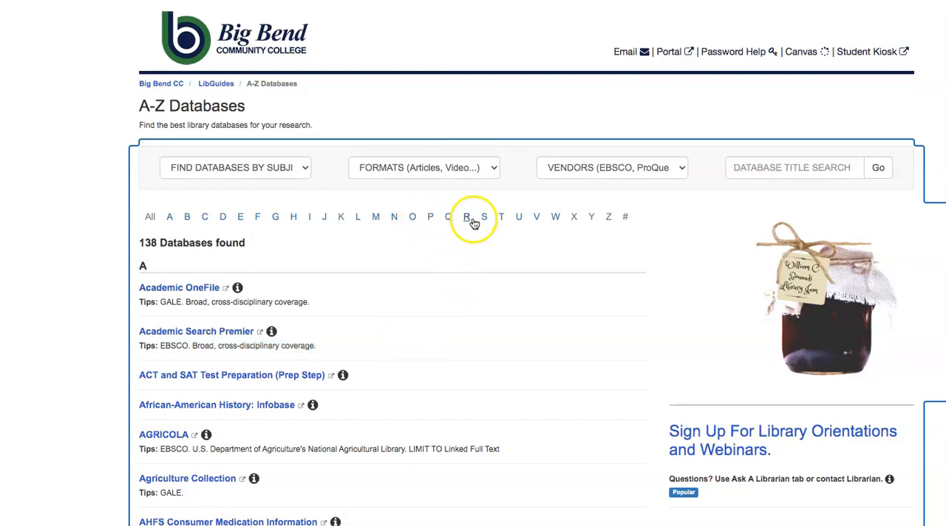
pyautogui.click(431, 216)
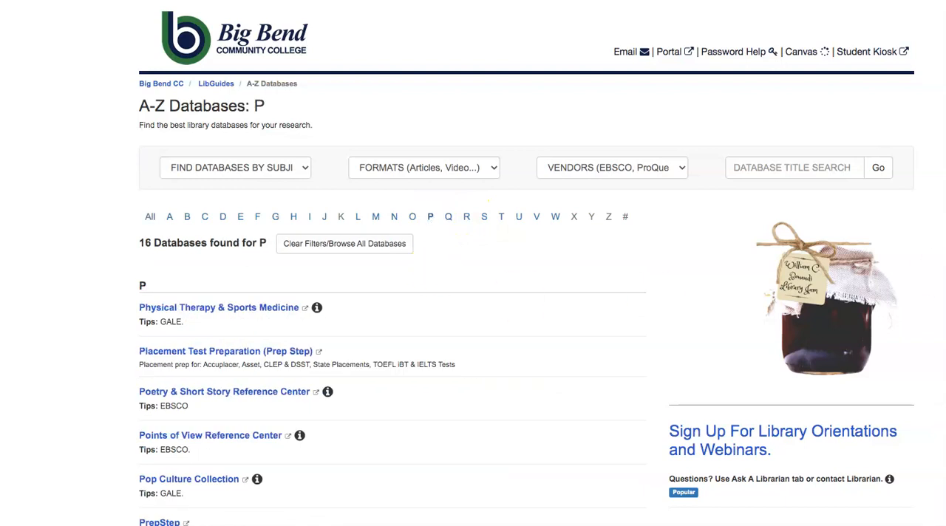
pyautogui.scroll(-3)
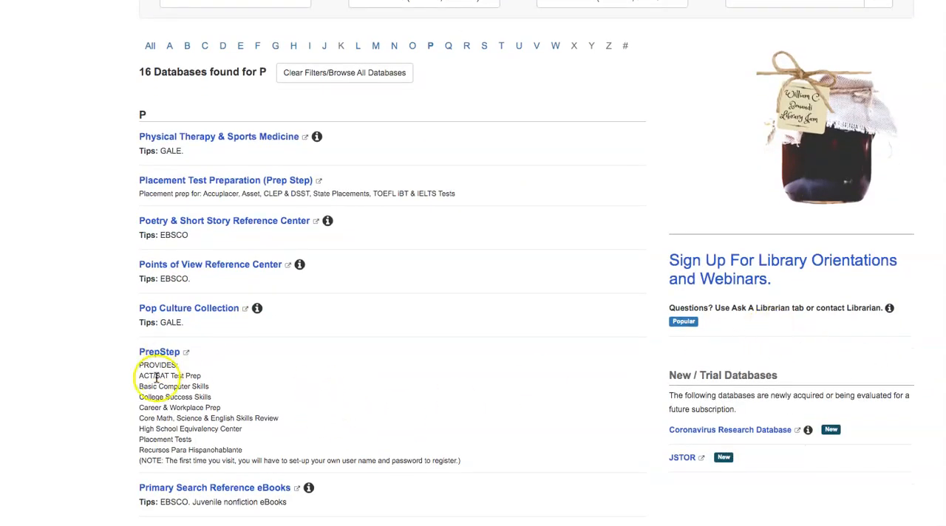
pyautogui.scroll(-3)
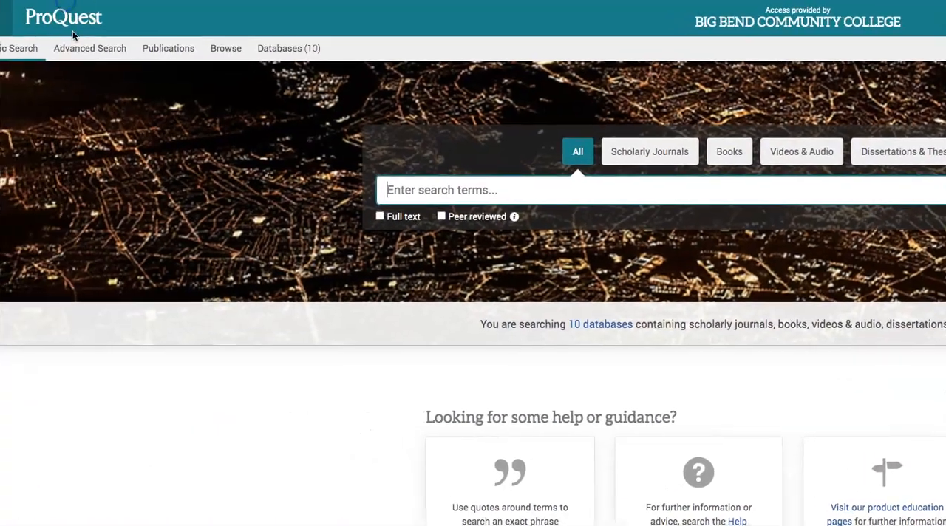
# Build a ProQuest advanced search with rows "high school", sport*, and COVID-19
pyautogui.click(90, 48)
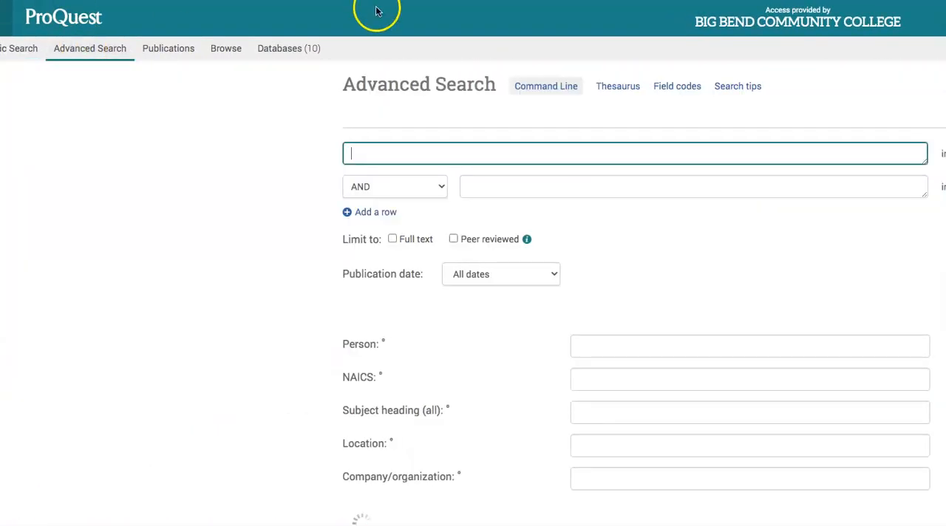
pyautogui.scroll(-3)
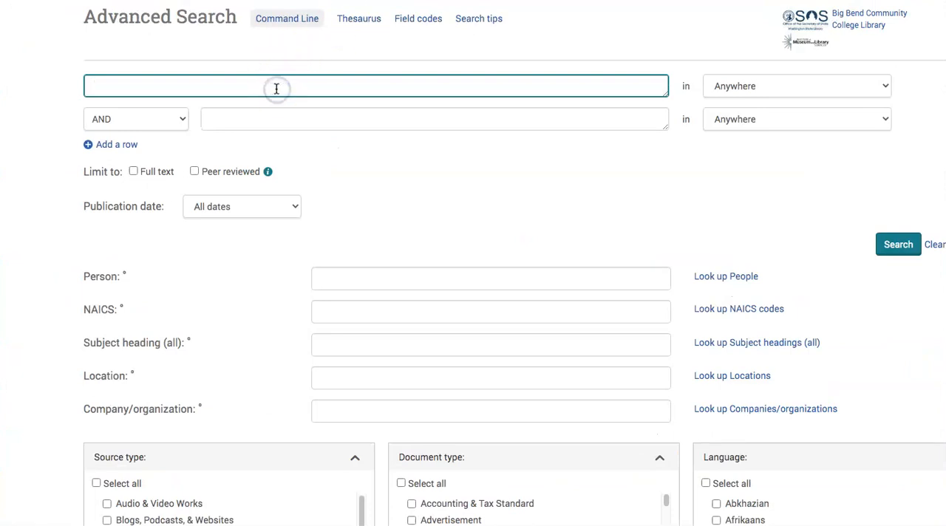
pyautogui.write('"high school')
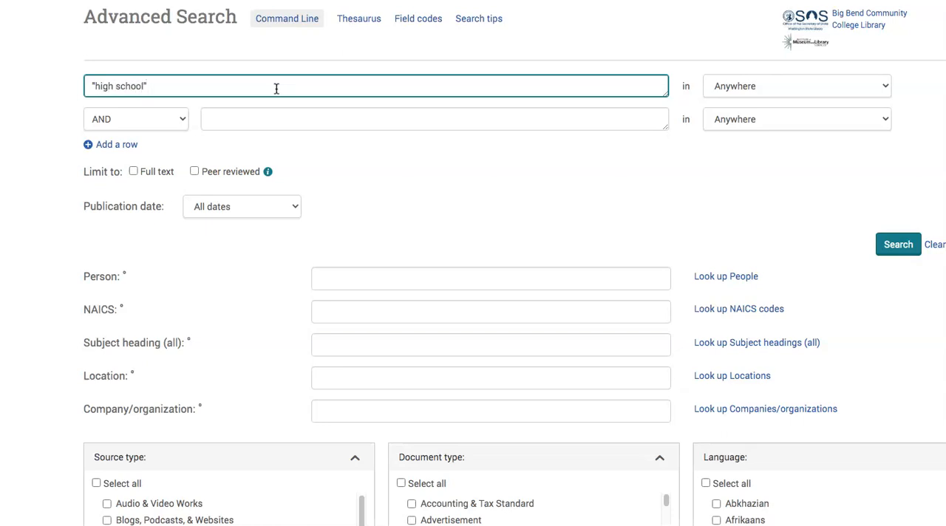
pyautogui.moveTo(399, 130)
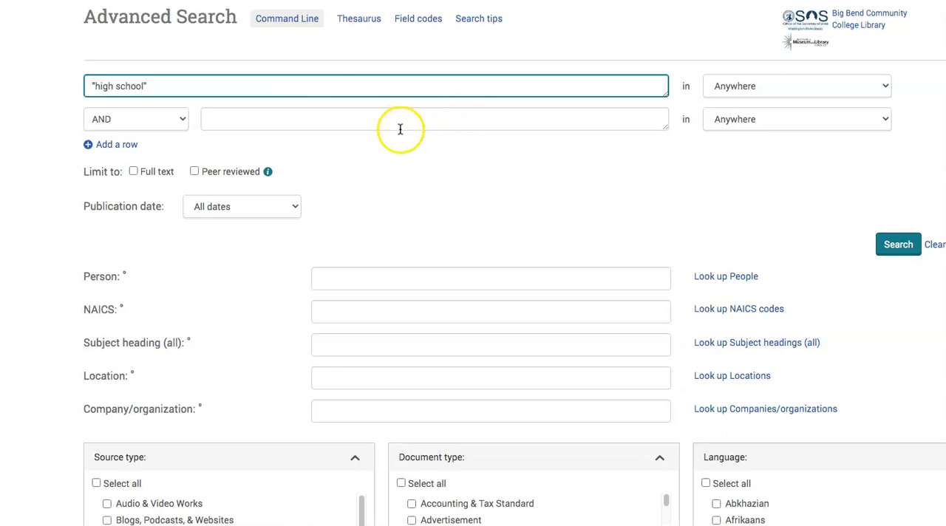
pyautogui.write('sport*')
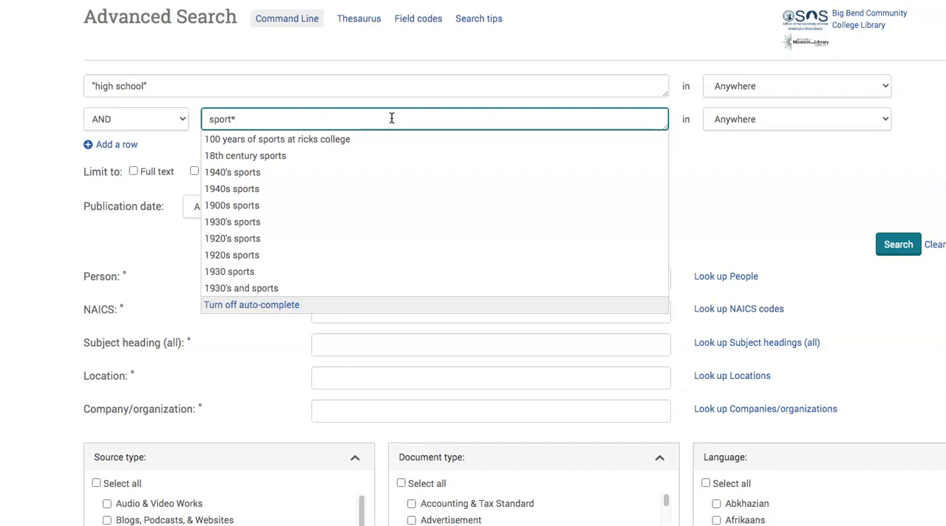
pyautogui.click(136, 119)
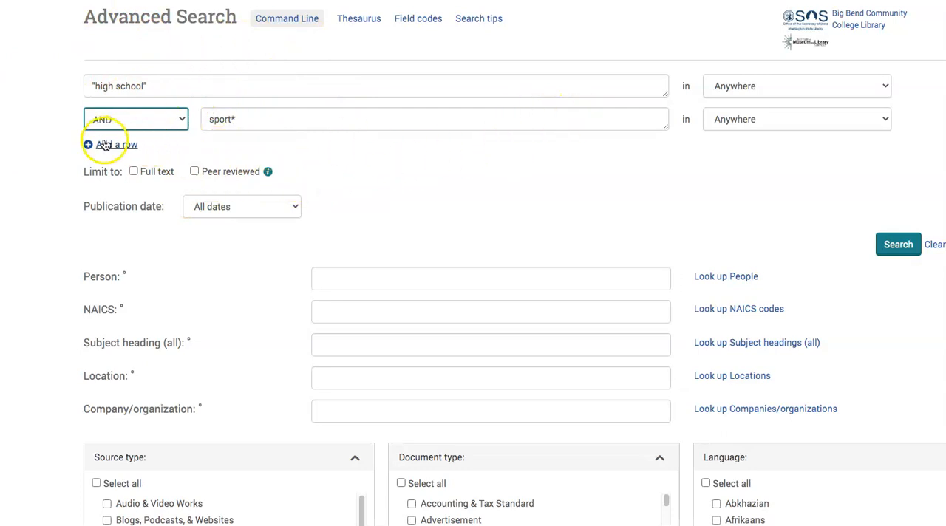
pyautogui.click(111, 144)
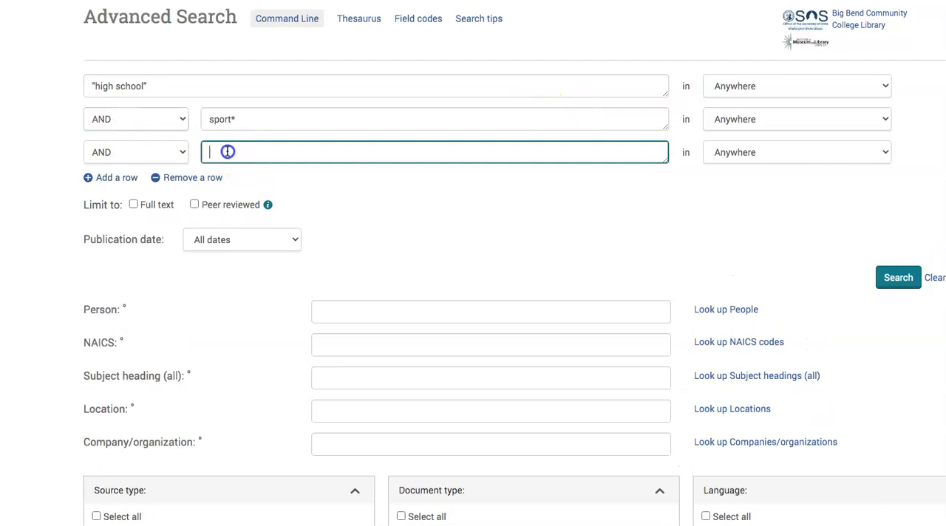
pyautogui.write('co')
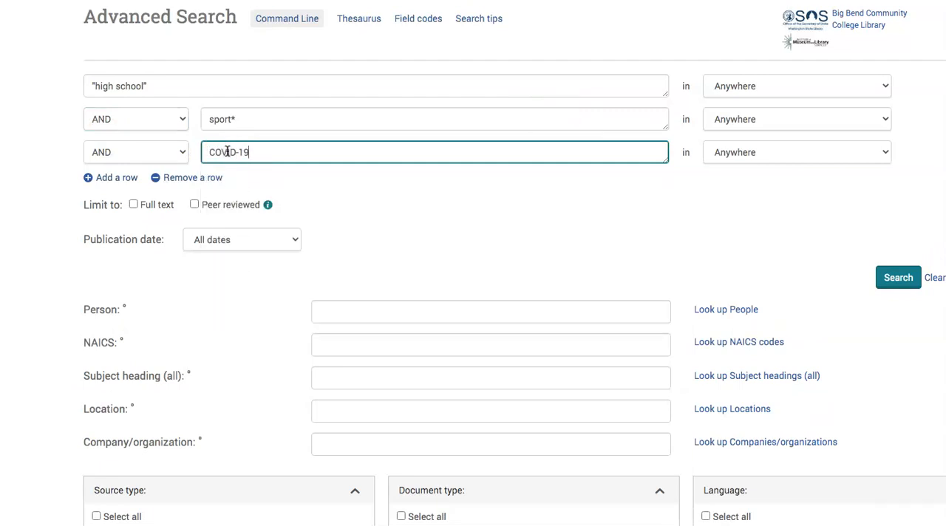
pyautogui.moveTo(134, 204)
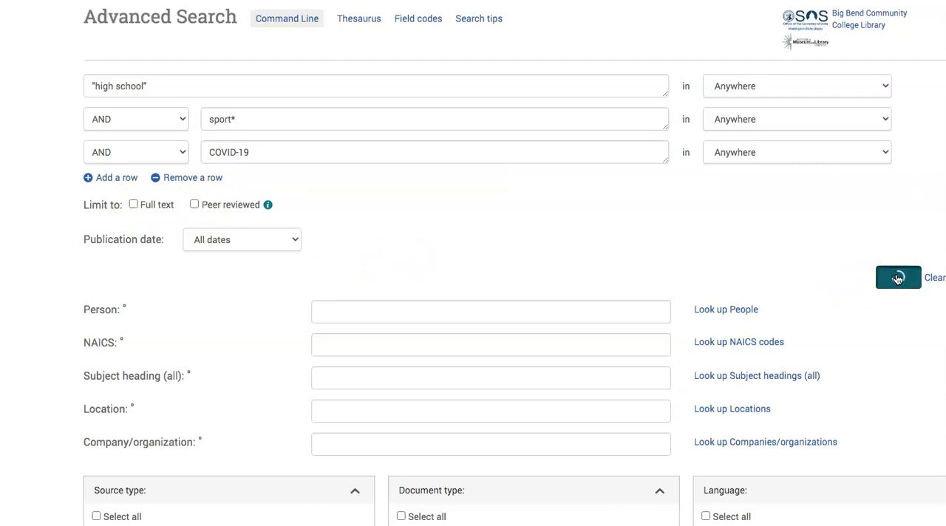
pyautogui.click(898, 277)
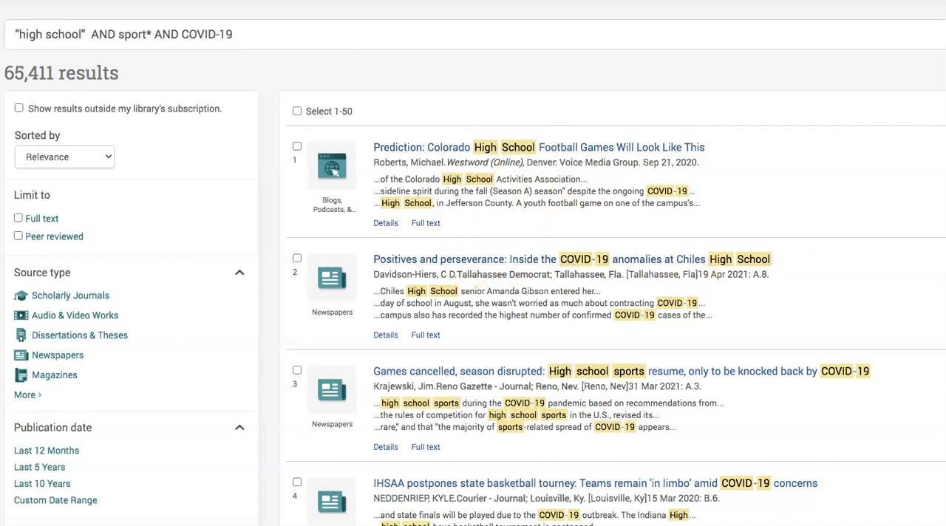
pyautogui.scroll(-3)
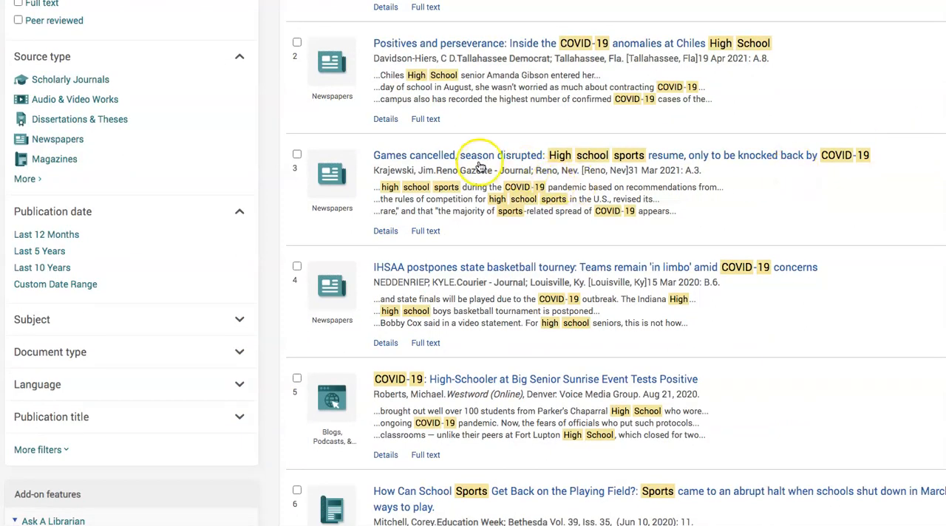
pyautogui.moveTo(401, 155)
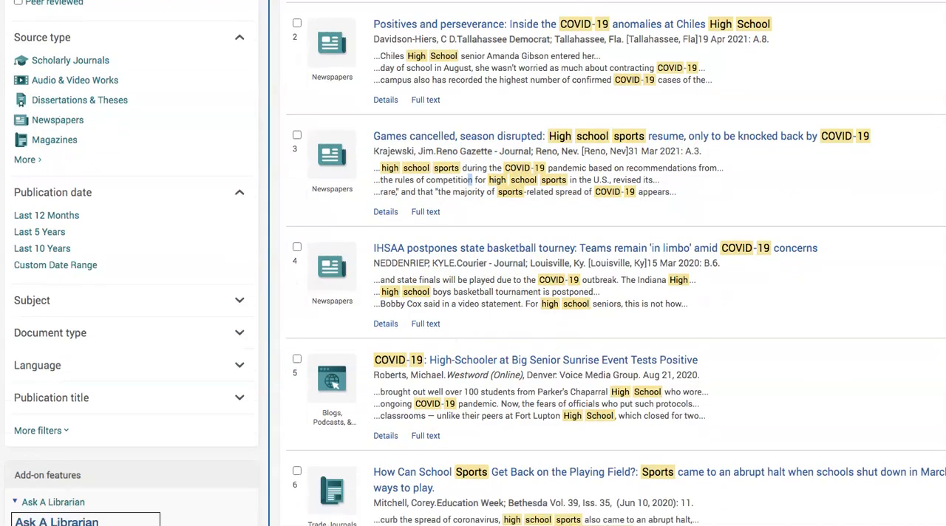
pyautogui.scroll(-3)
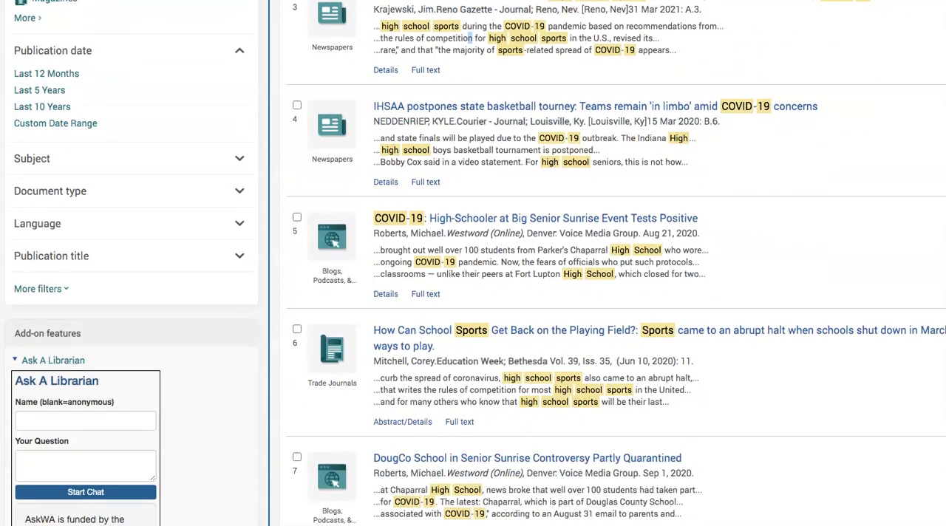
pyautogui.scroll(-3)
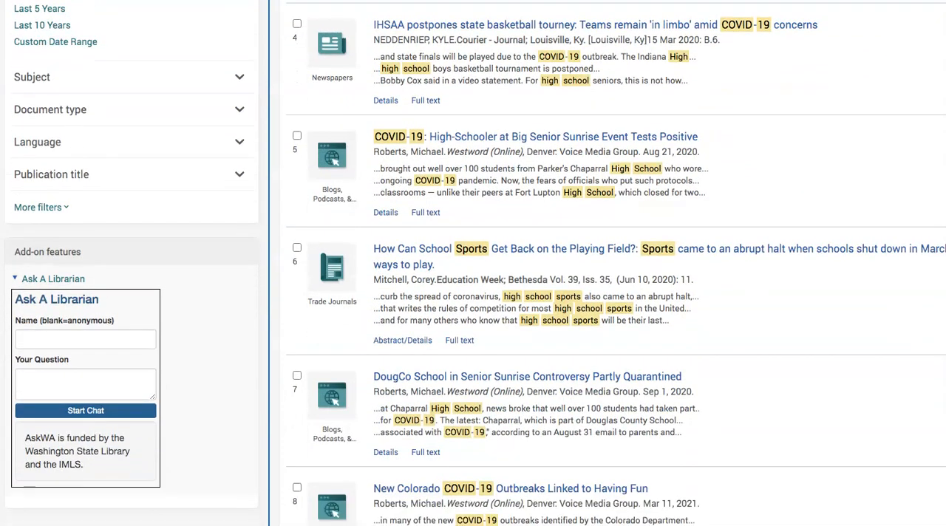
pyautogui.scroll(-3)
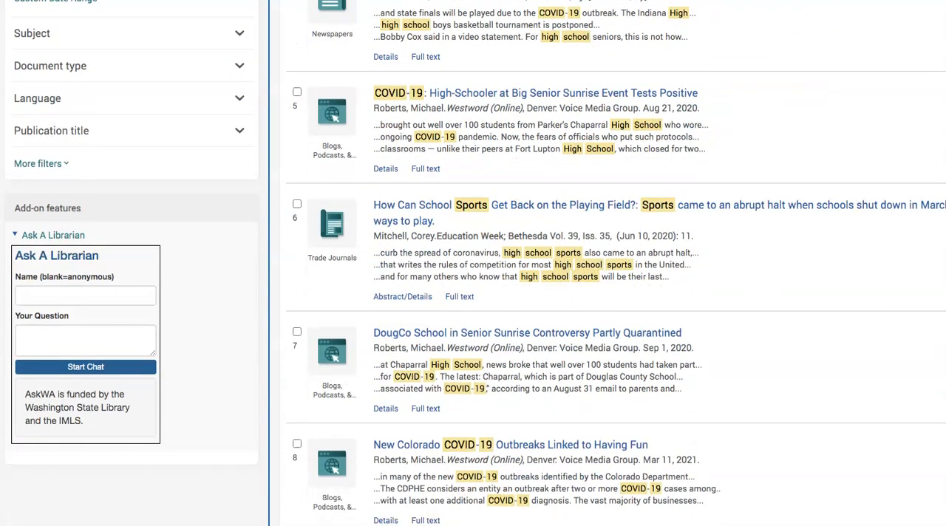
pyautogui.scroll(-3)
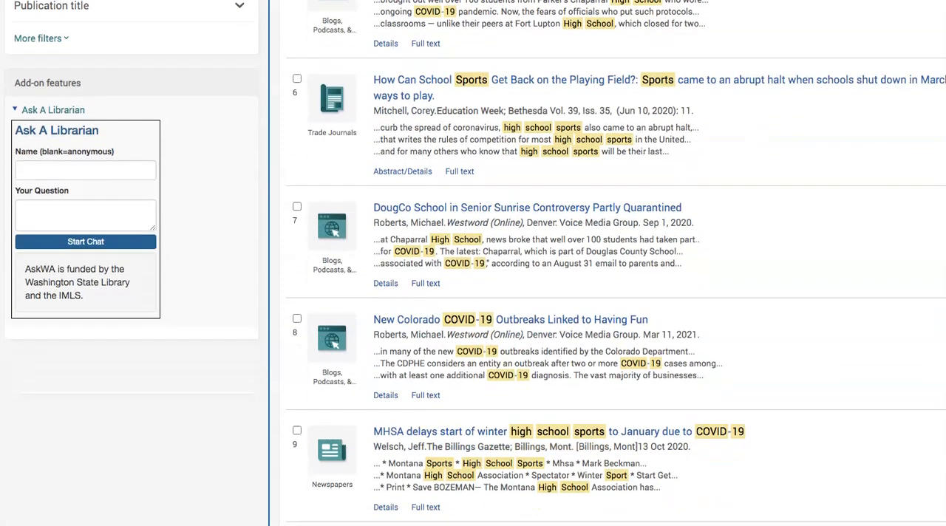
pyautogui.scroll(-3)
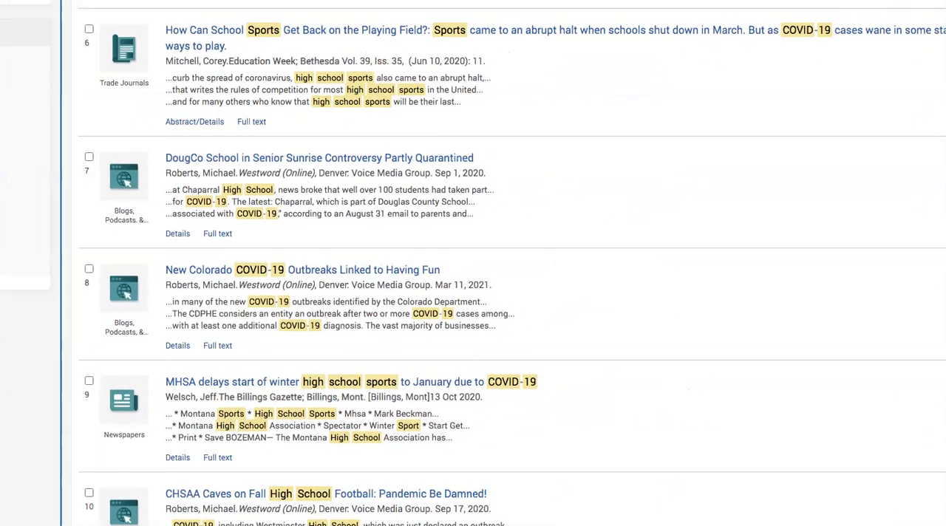
pyautogui.scroll(-3)
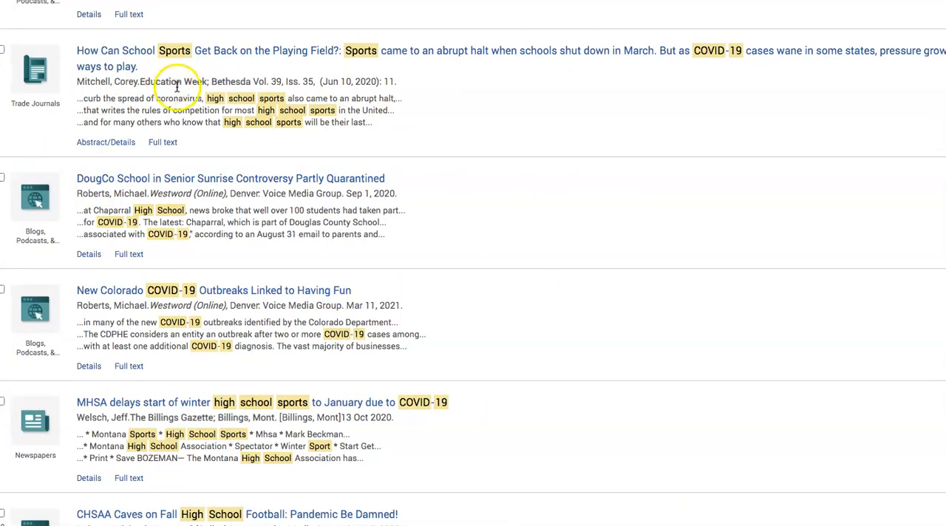
pyautogui.moveTo(533, 123)
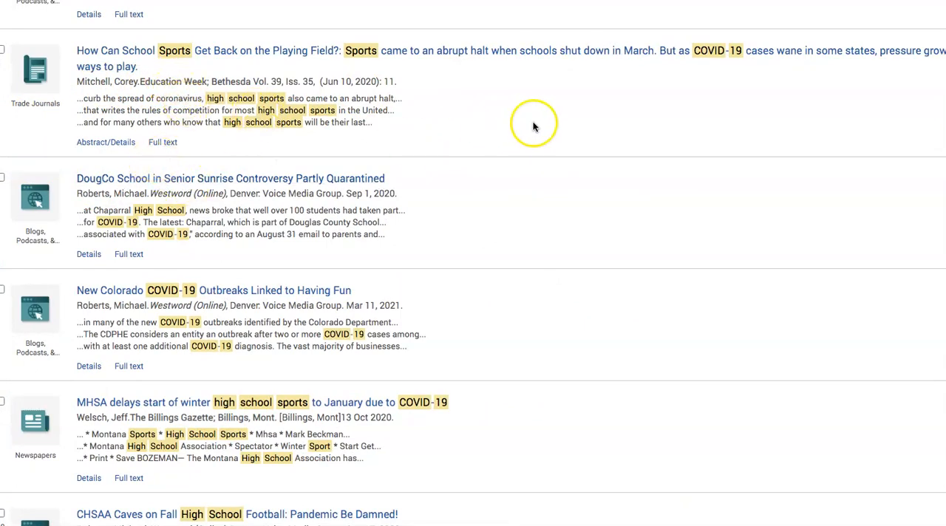
pyautogui.moveTo(111, 58)
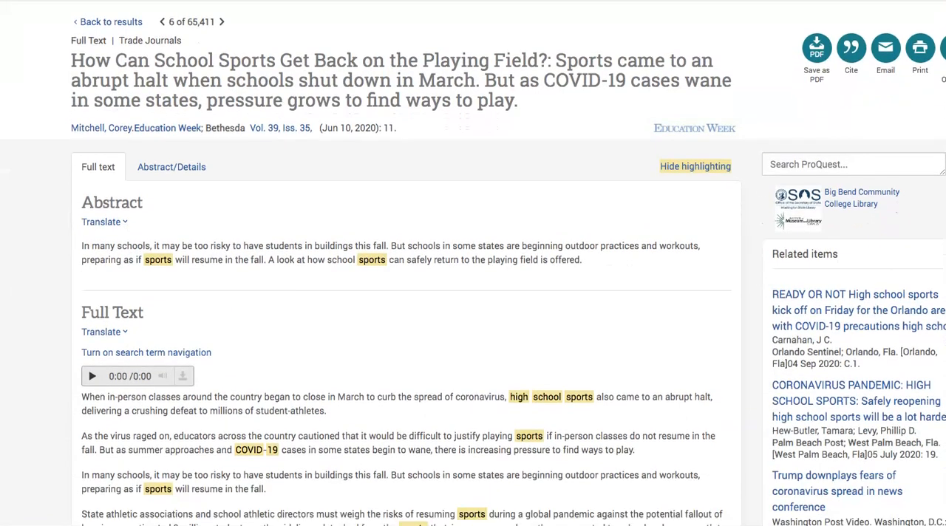
# Scroll the article and toggle the Coronaviruses indexing term on and off
pyautogui.scroll(-3)
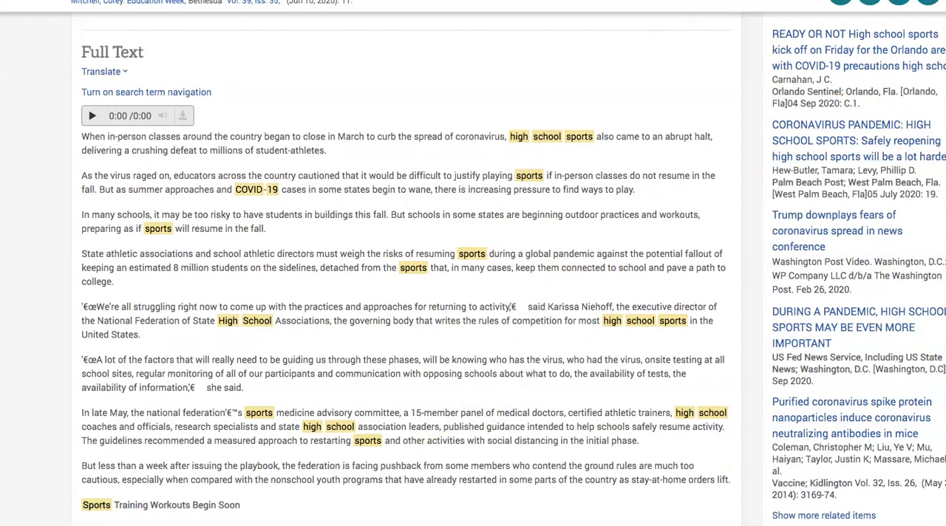
pyautogui.scroll(-3)
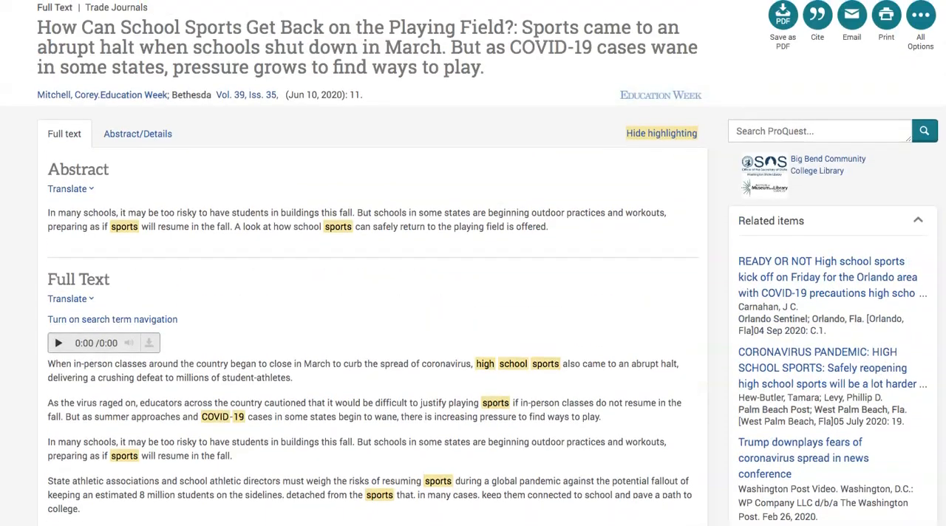
pyautogui.scroll(-3)
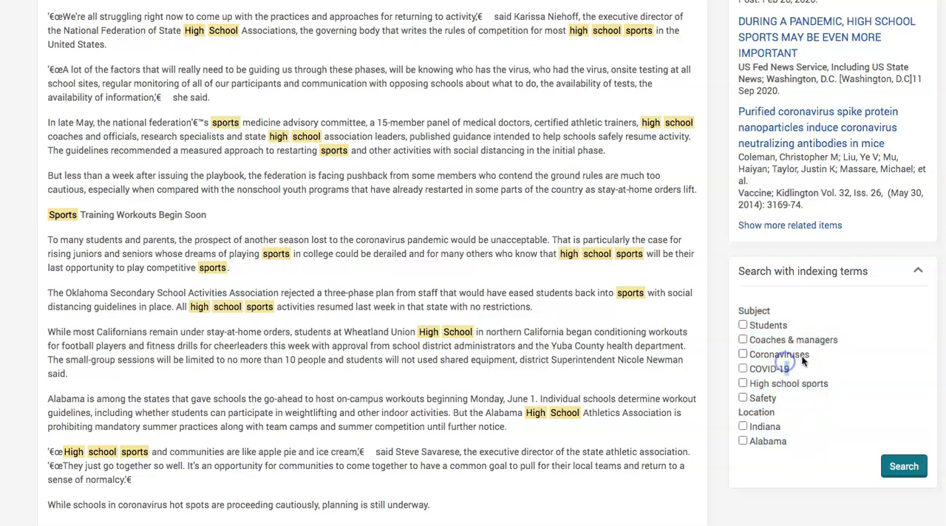
pyautogui.click(743, 354)
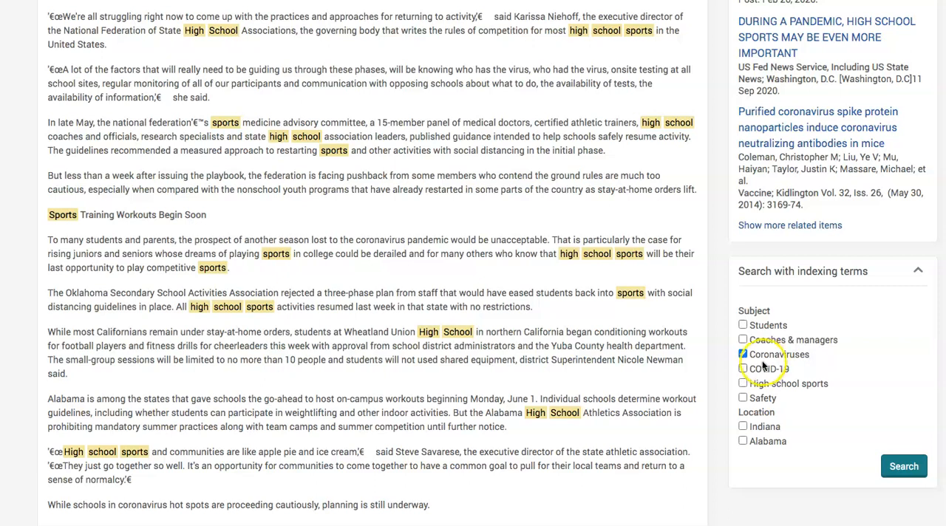
pyautogui.click(744, 355)
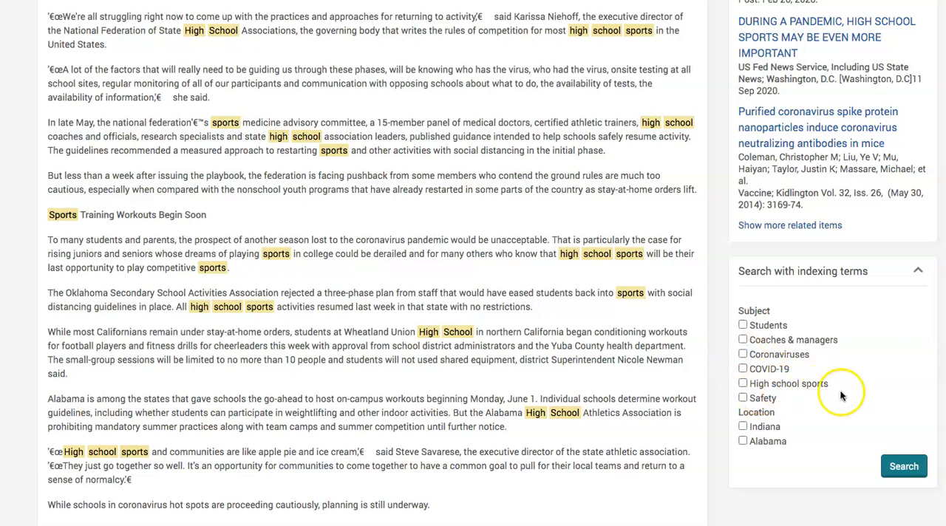
pyautogui.moveTo(767, 441)
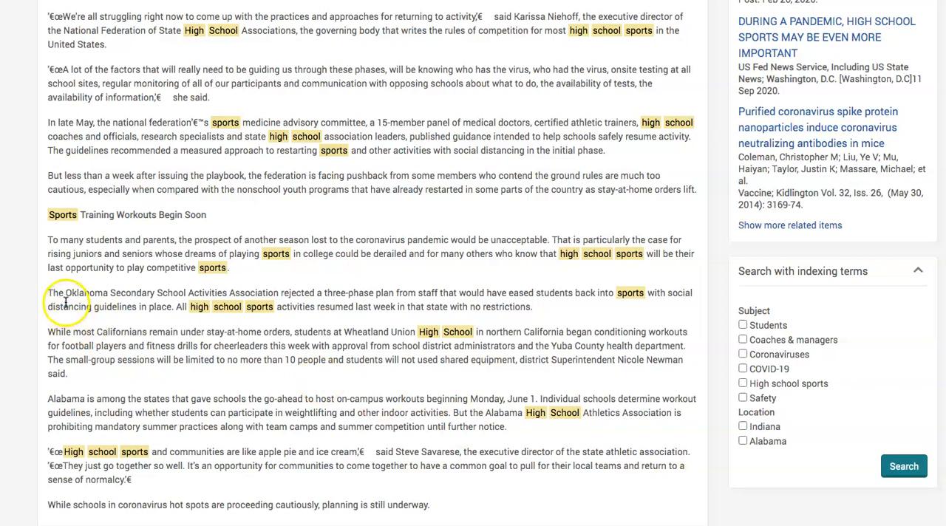
# Select the Oklahoma association and National Federation of State High School Associations names
pyautogui.doubleClick(170, 293)
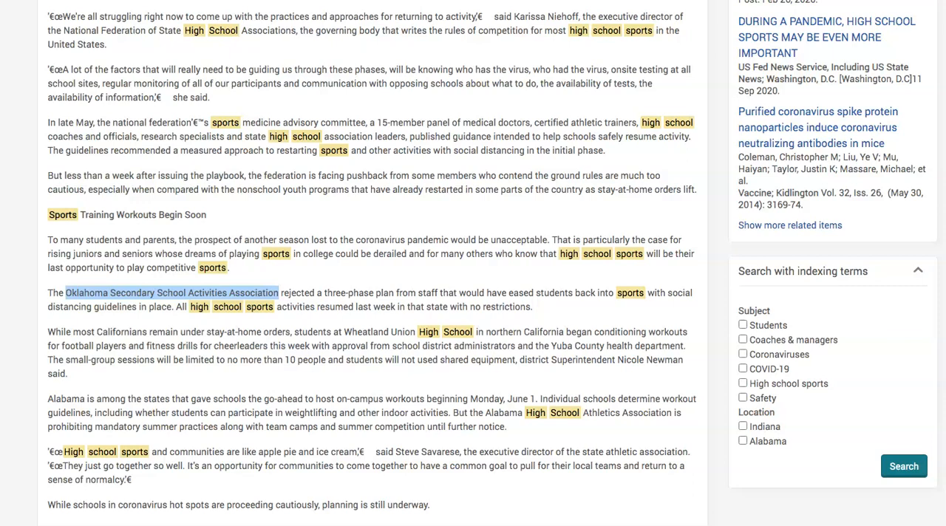
pyautogui.scroll(-3)
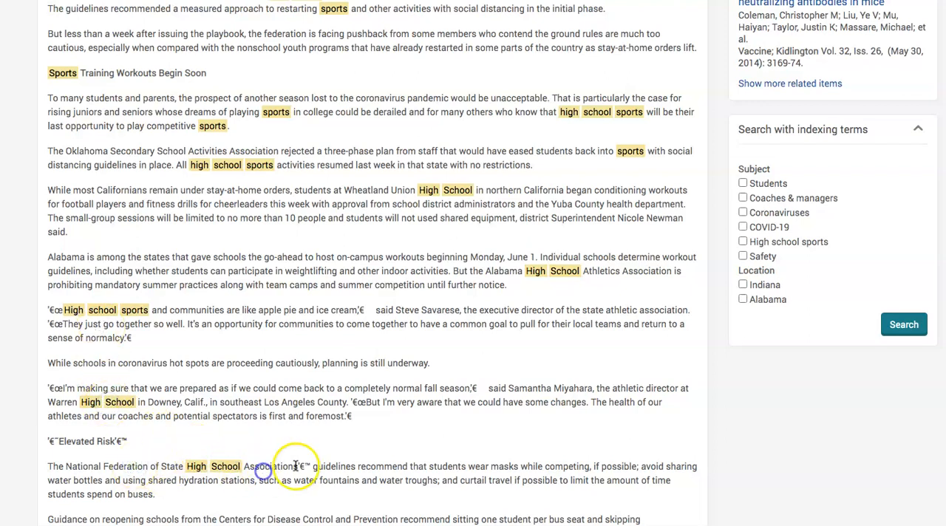
pyautogui.moveTo(70, 466); pyautogui.dragTo(299, 467)
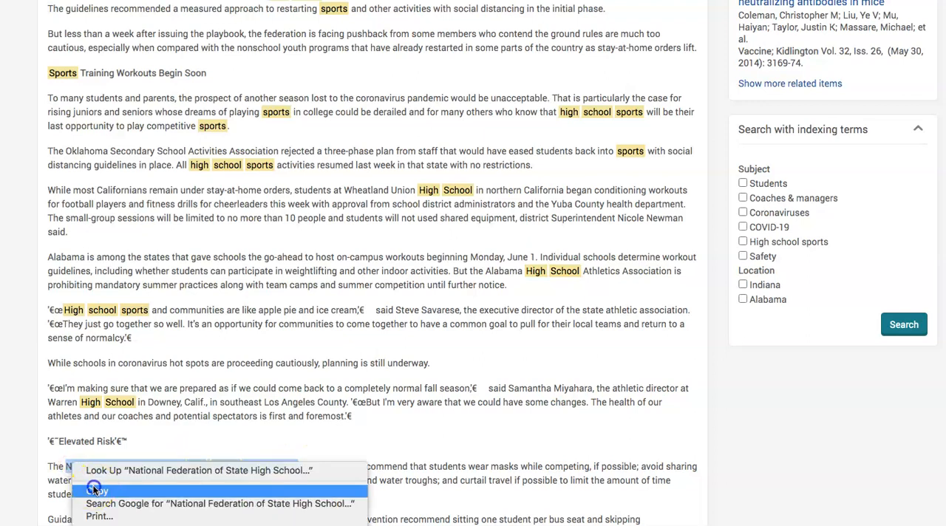
# Paste 'National Federation of State High School Associations' on a new line under Pro
pyautogui.click(96, 491)
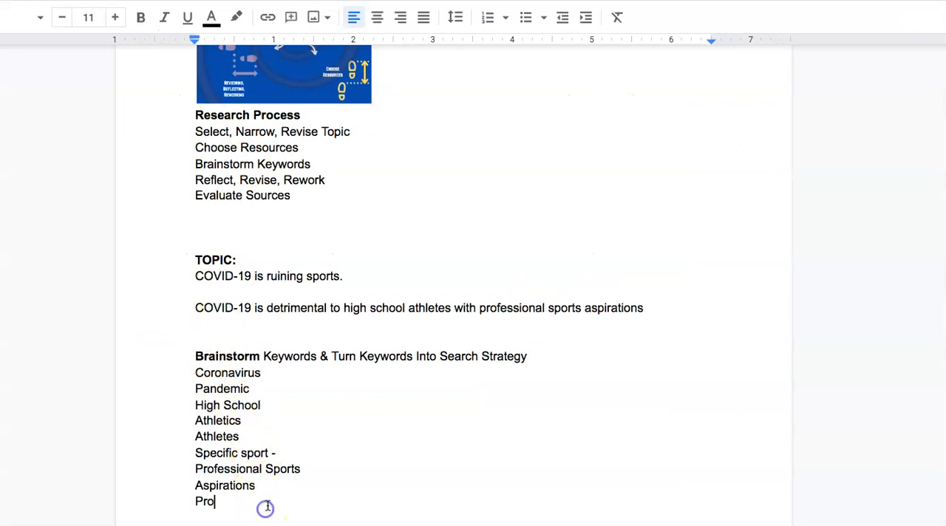
pyautogui.press('enter')
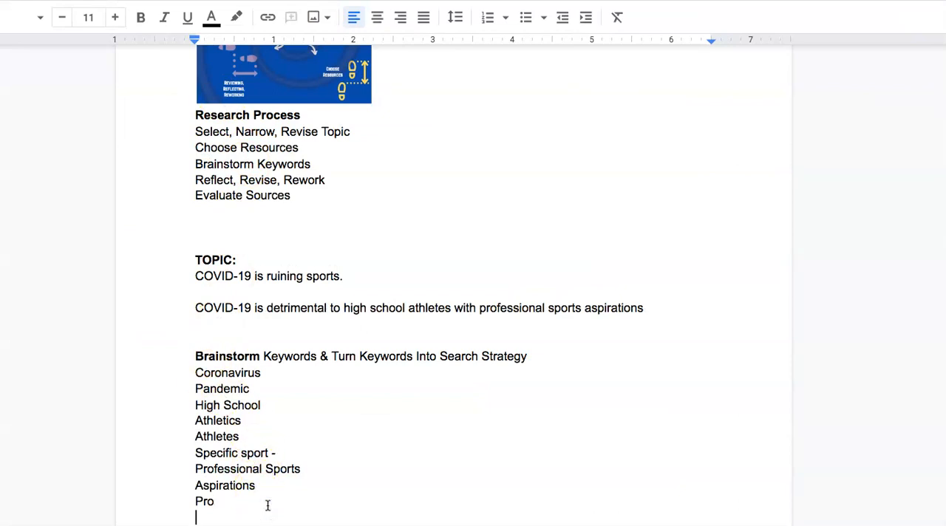
pyautogui.rightClick(268, 506)
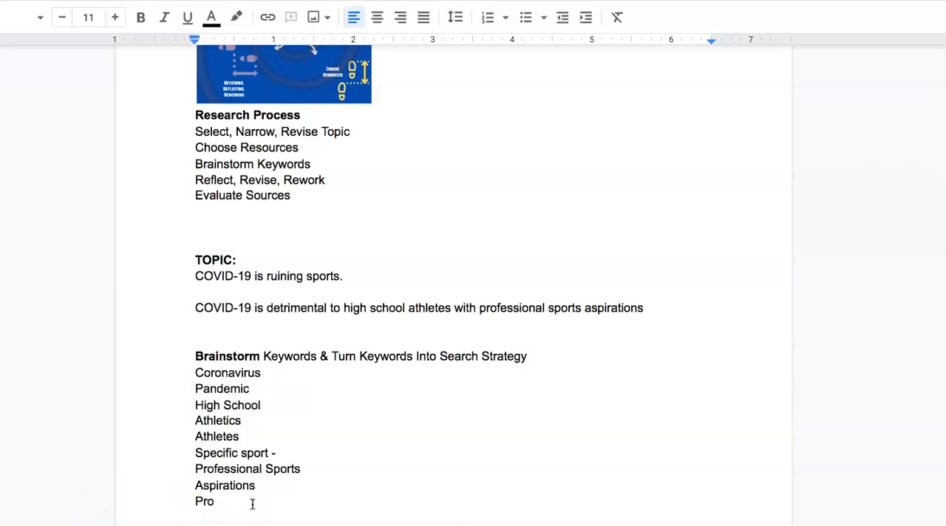
pyautogui.write('National Federation of State High School Associations')
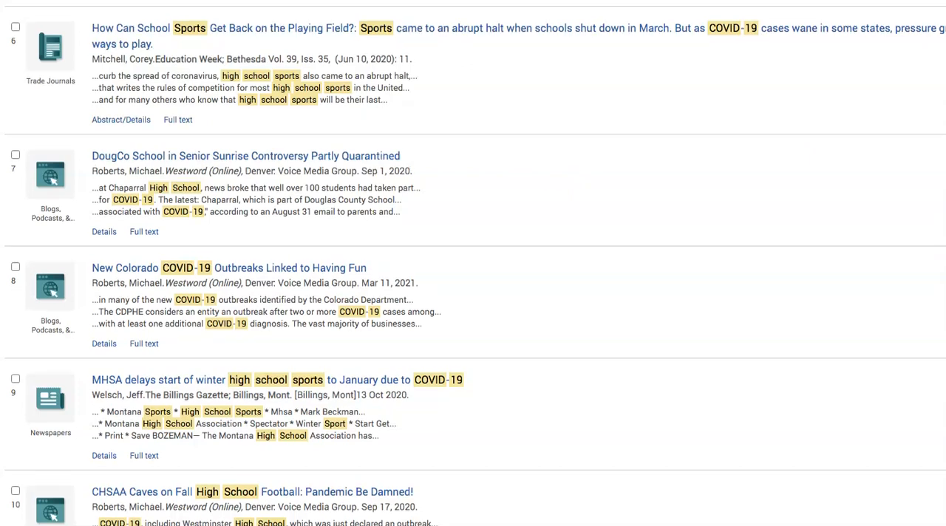
pyautogui.scroll(-3)
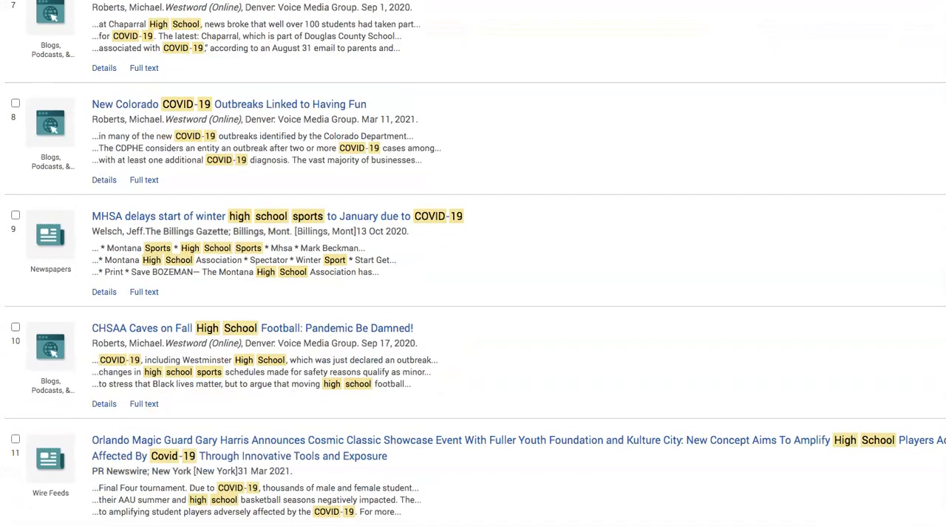
pyautogui.scroll(-3)
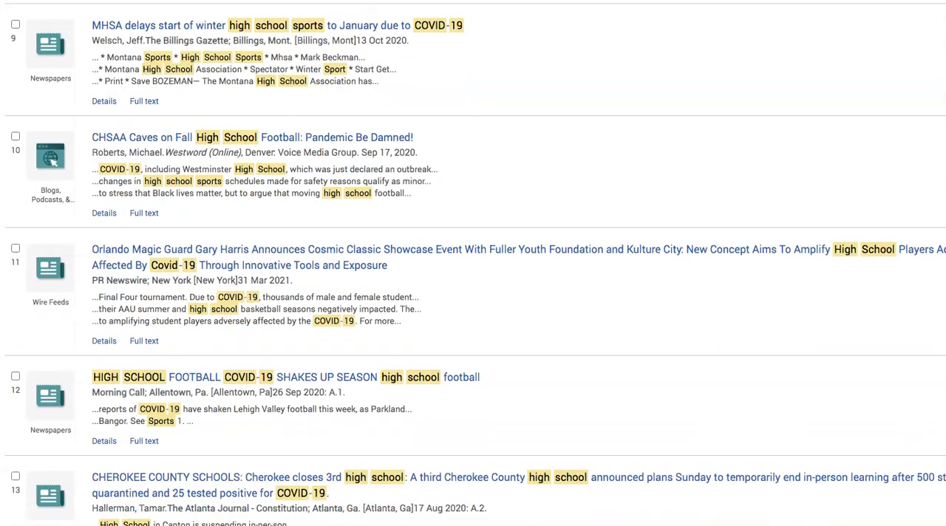
pyautogui.scroll(-3)
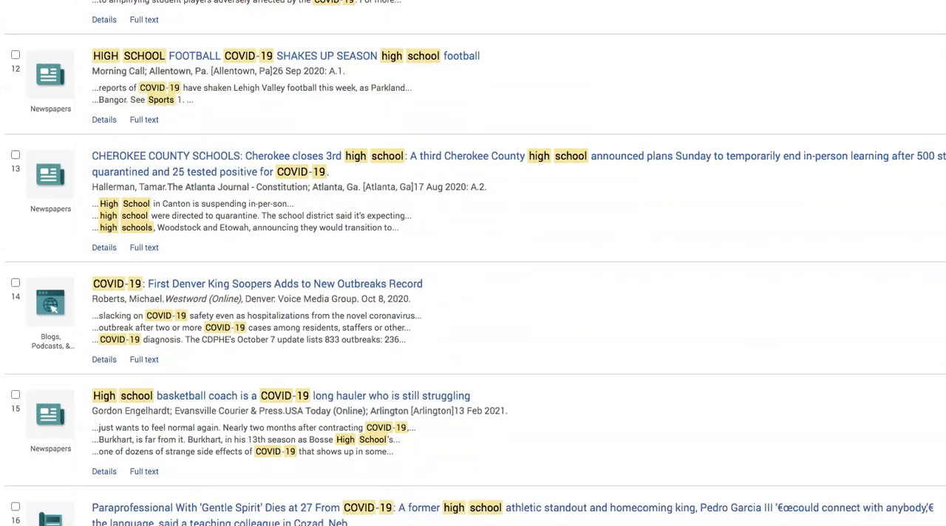
pyautogui.scroll(-3)
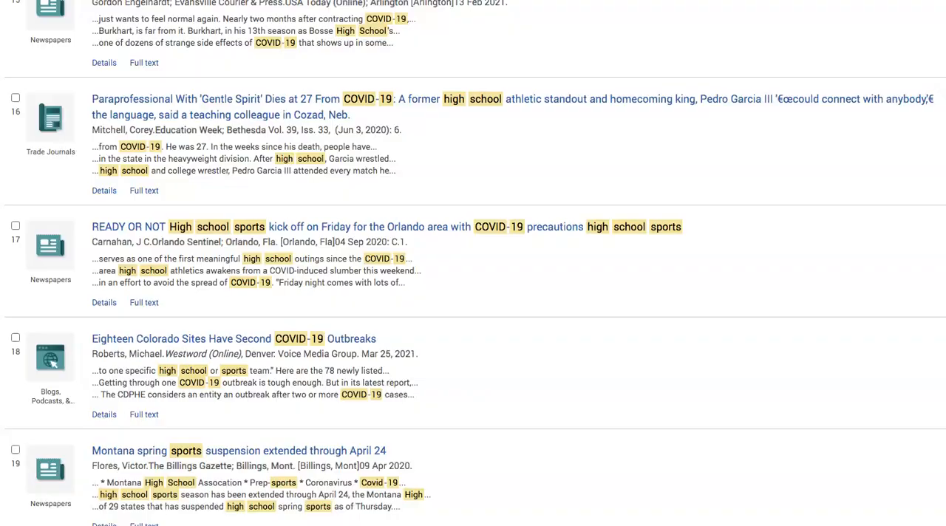
pyautogui.scroll(-3)
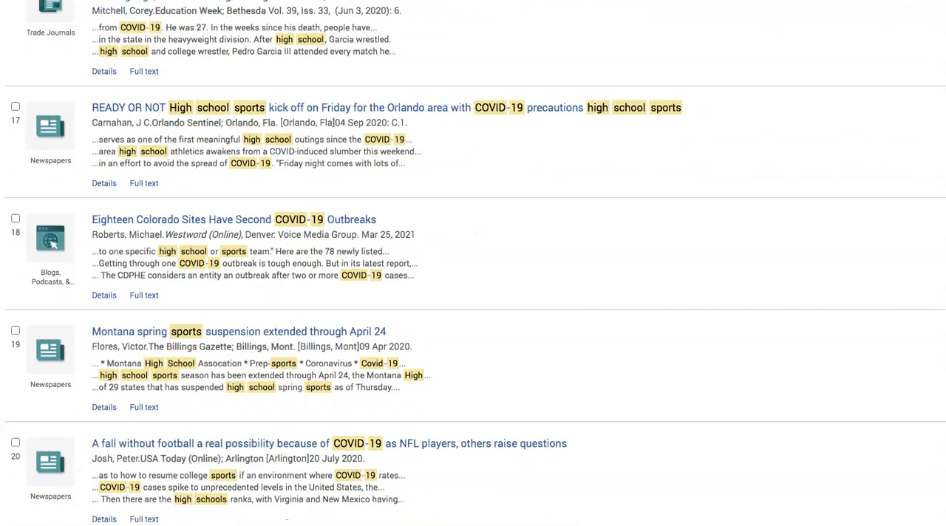
pyautogui.scroll(-3)
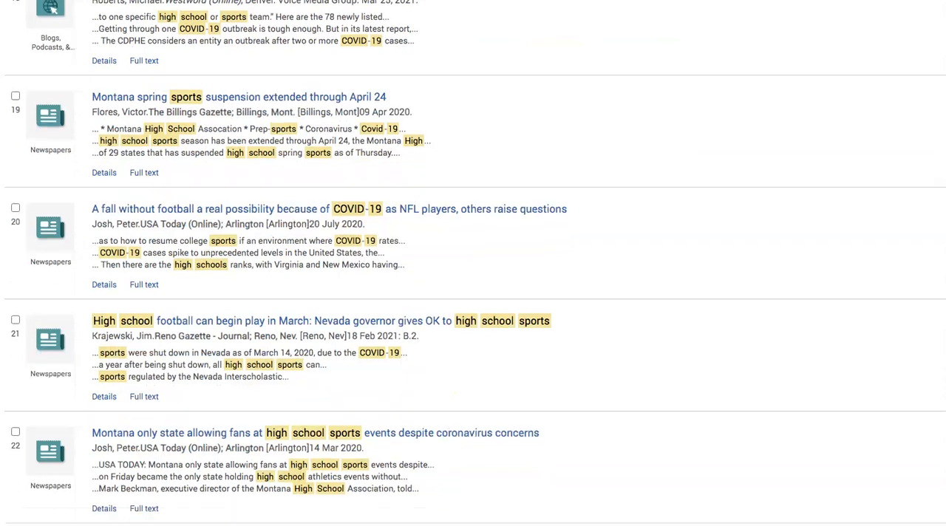
pyautogui.scroll(-3)
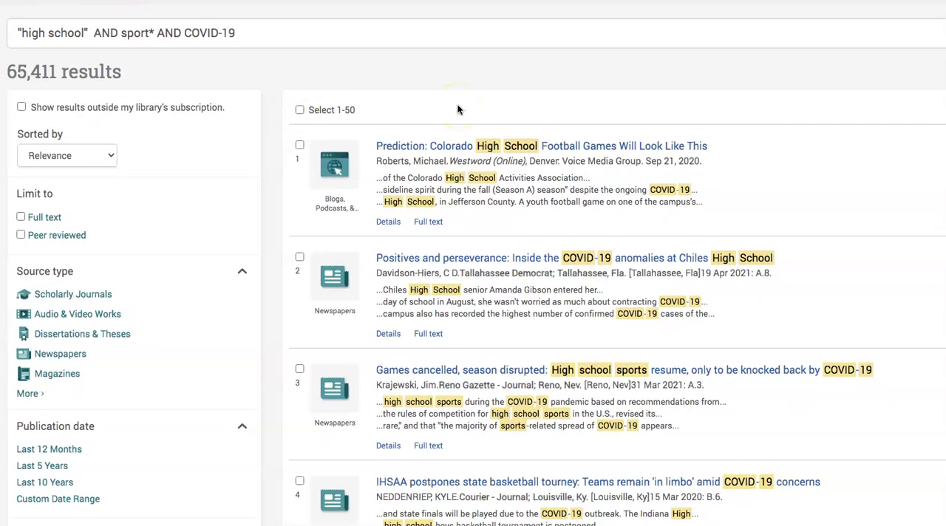
pyautogui.moveTo(329, 38)
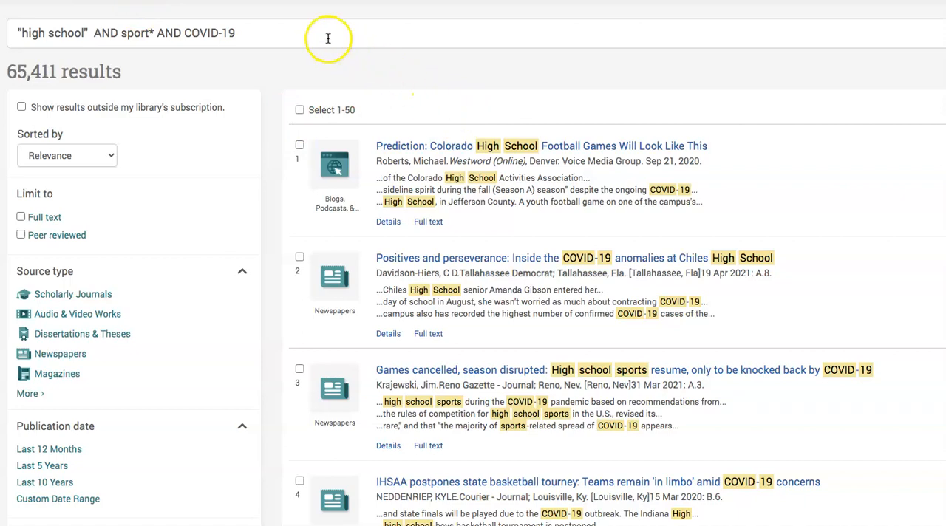
# Append NOT outbreaks to the ProQuest high school sports COVID-19 query
pyautogui.write('N')
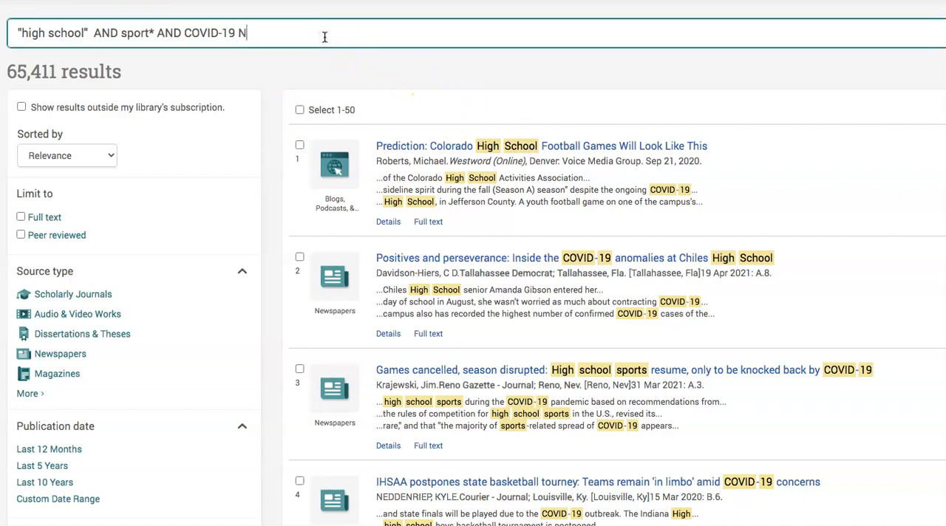
pyautogui.write('OT outbr')
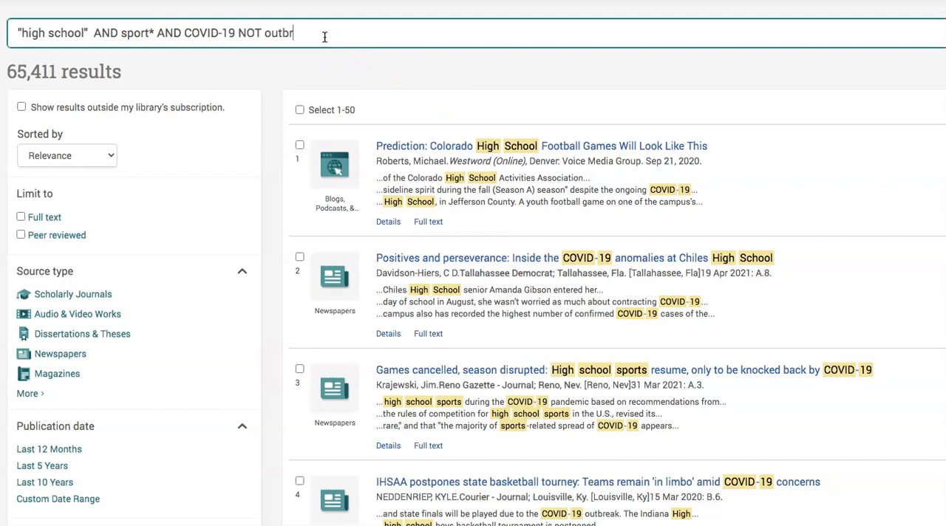
pyautogui.write('eaks')
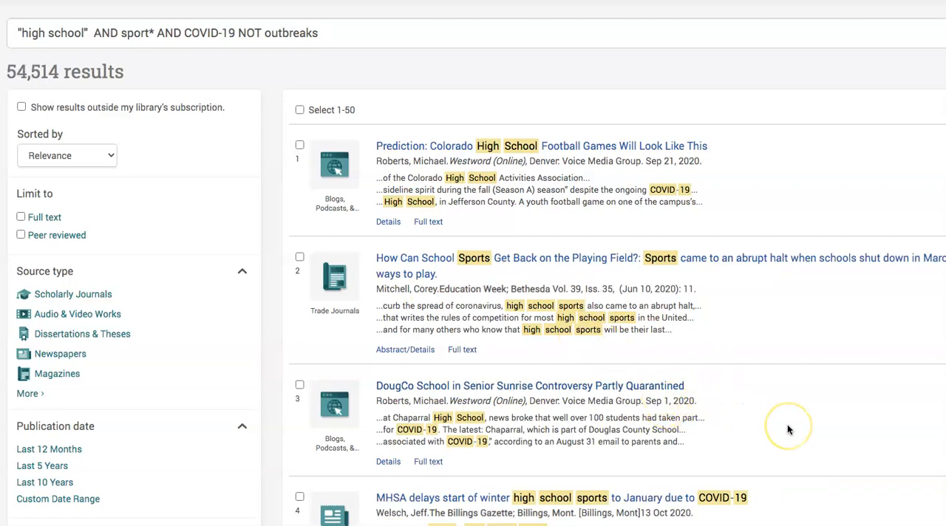
pyautogui.moveTo(789, 428)
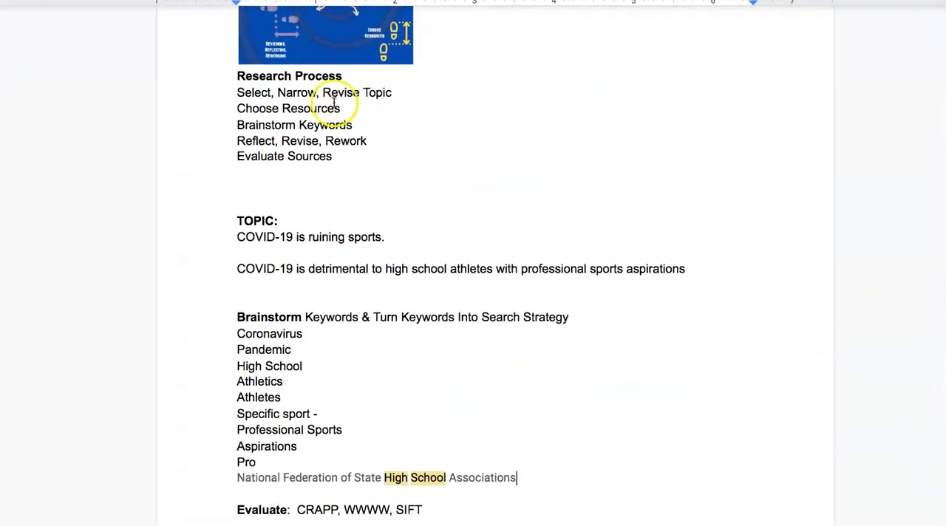
pyautogui.moveTo(407, 106)
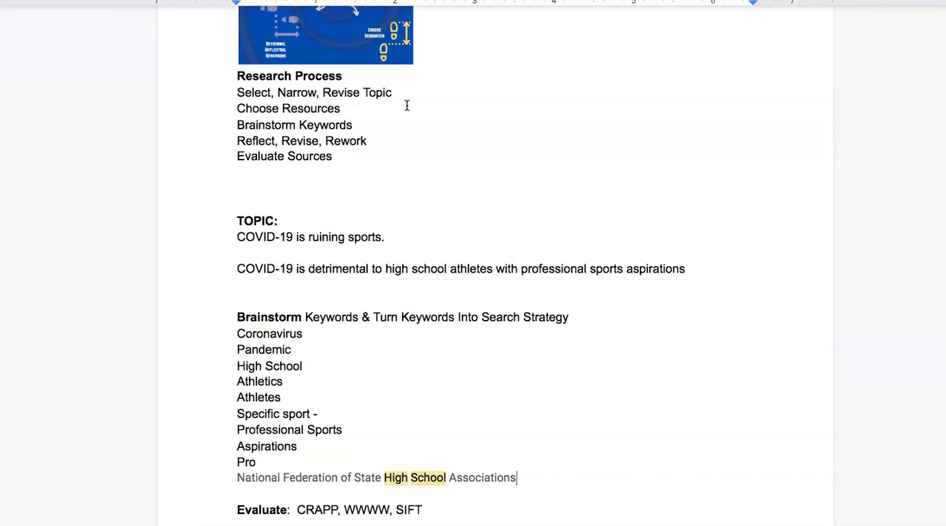
pyautogui.moveTo(434, 108)
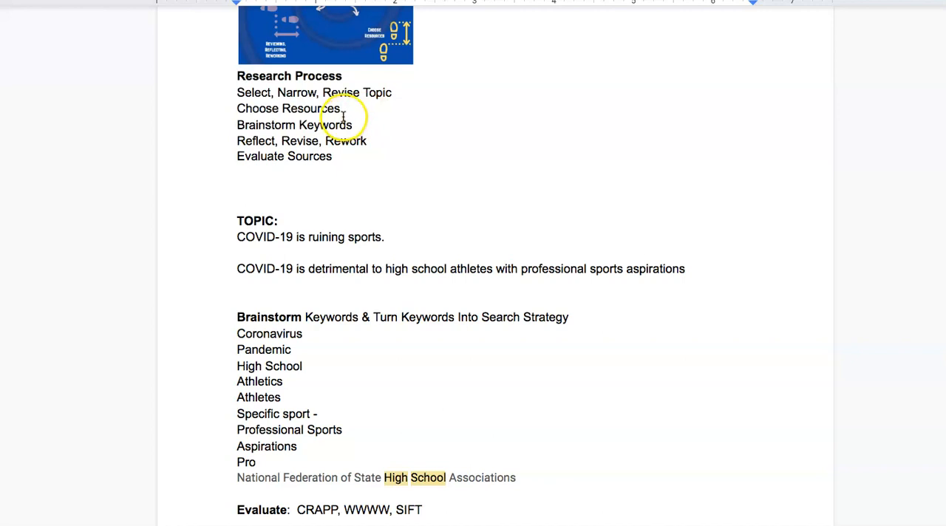
# Select the pasted National Federation of State High School Associations line
pyautogui.doubleClick(288, 108)
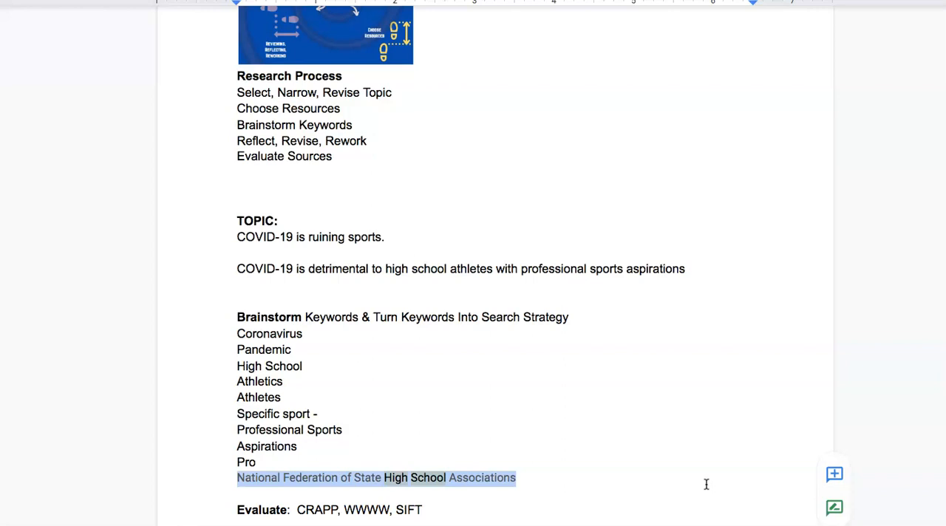
pyautogui.moveTo(394, 153)
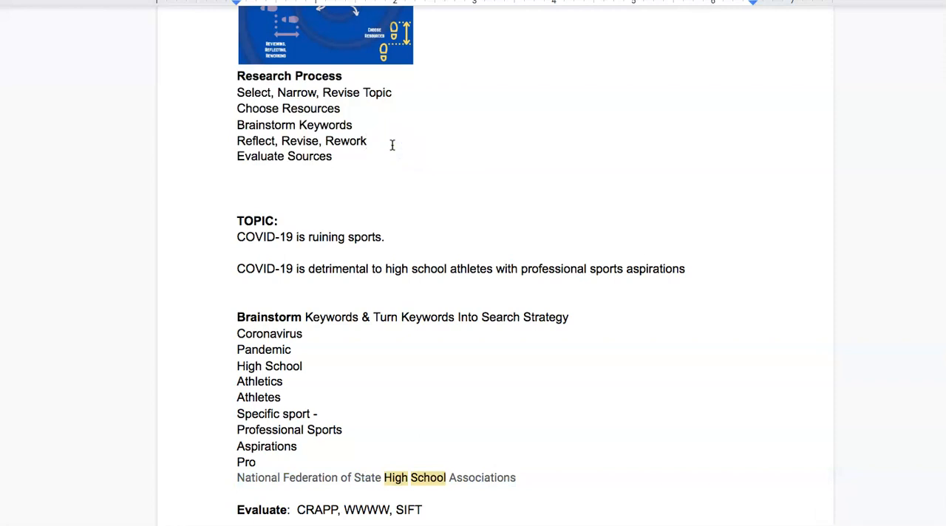
pyautogui.moveTo(572, 475)
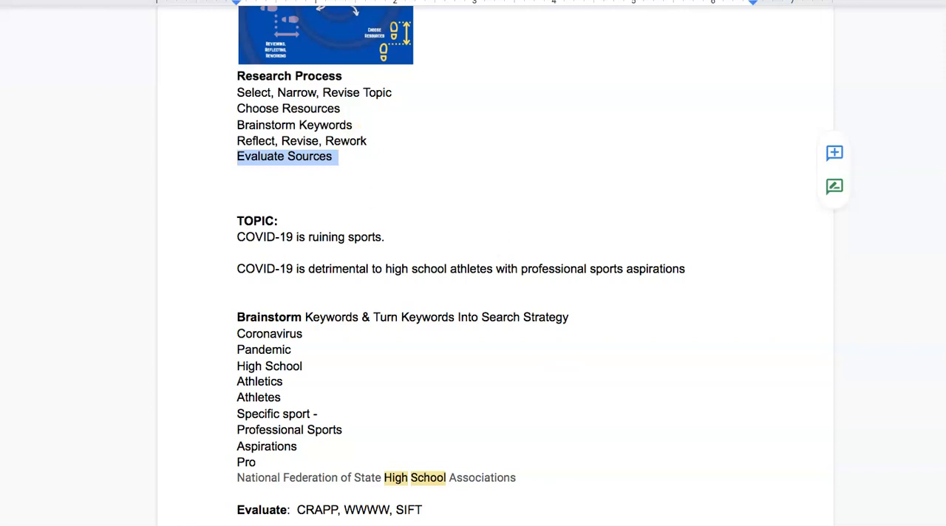
pyautogui.moveTo(317, 387)
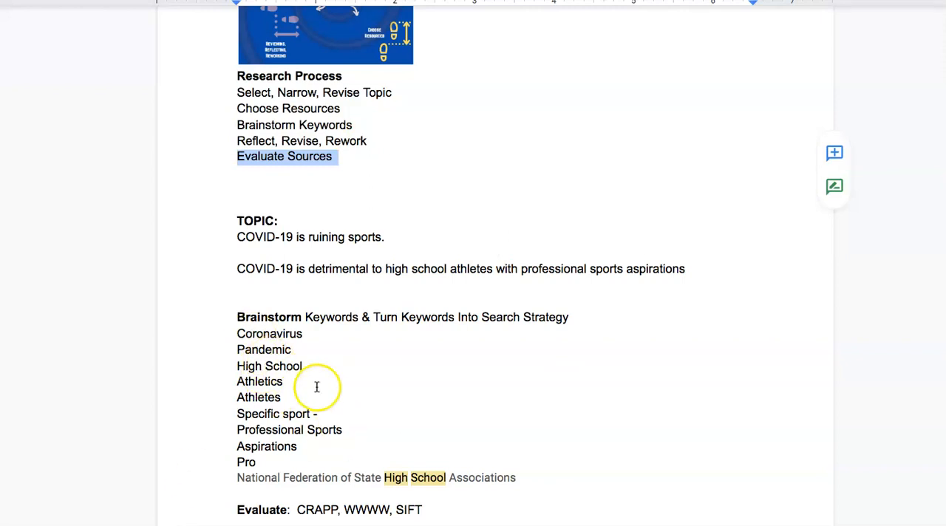
# Select Coronavirus and add quotation marks around High School
pyautogui.click(302, 334)
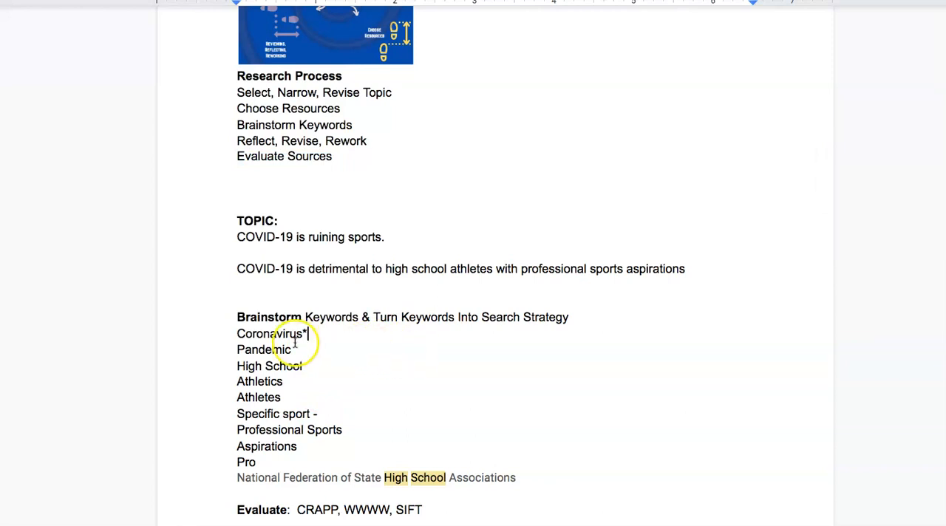
pyautogui.click(239, 333)
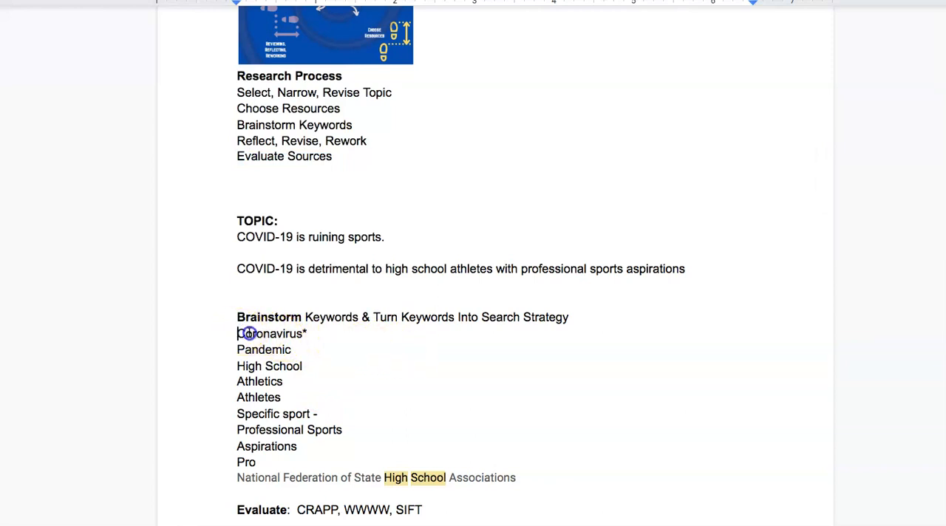
pyautogui.doubleClick(269, 334)
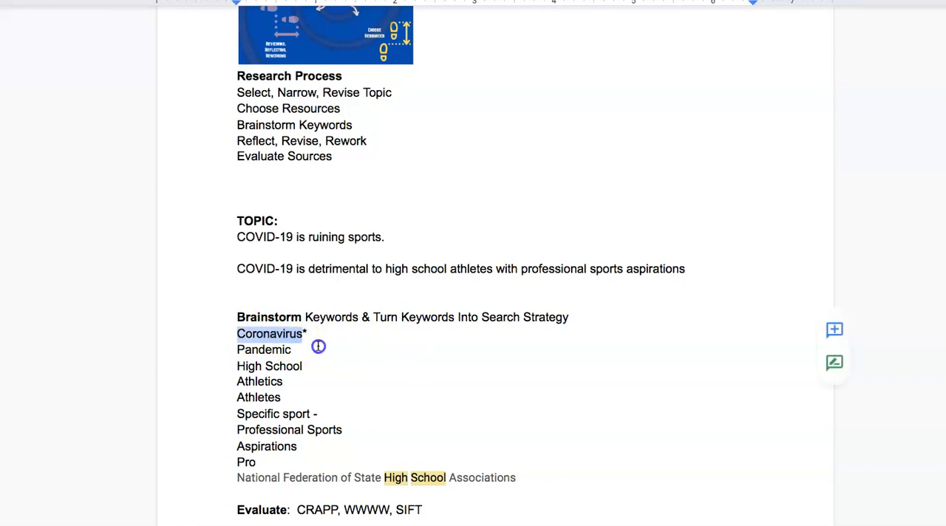
pyautogui.click(264, 333)
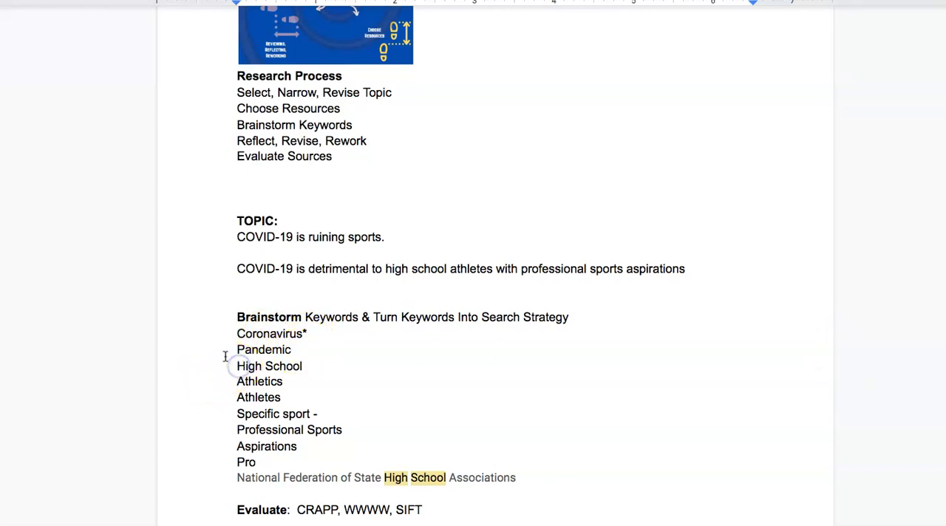
pyautogui.write('"')
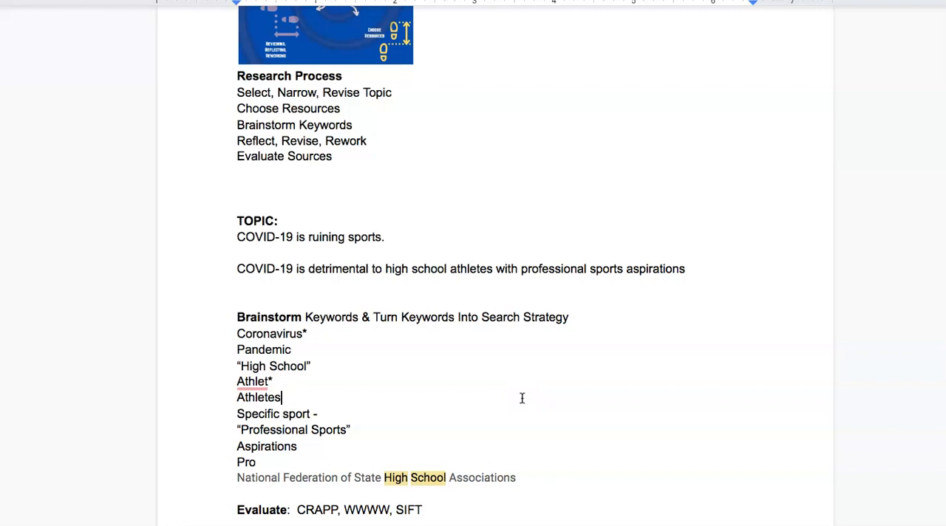
pyautogui.moveTo(523, 412)
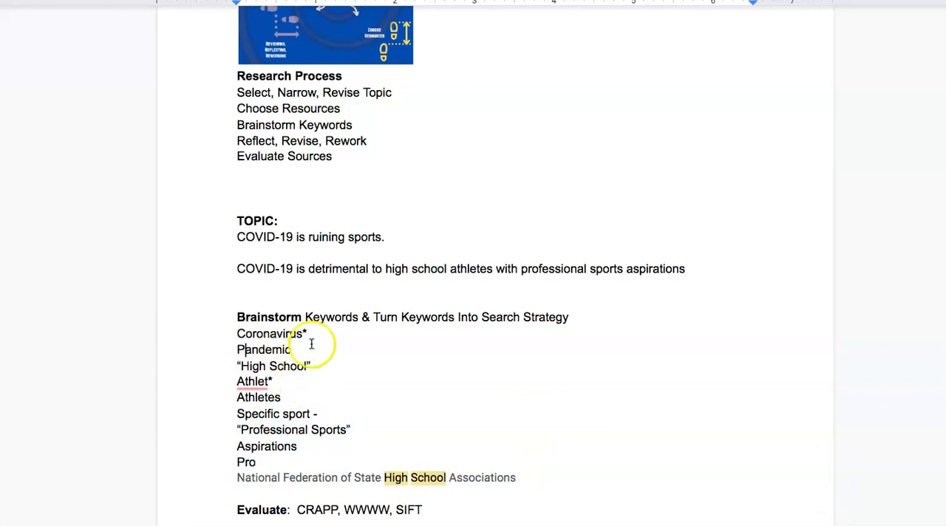
# Add OR COVID-19 after Coronavirus
pyautogui.write('or')
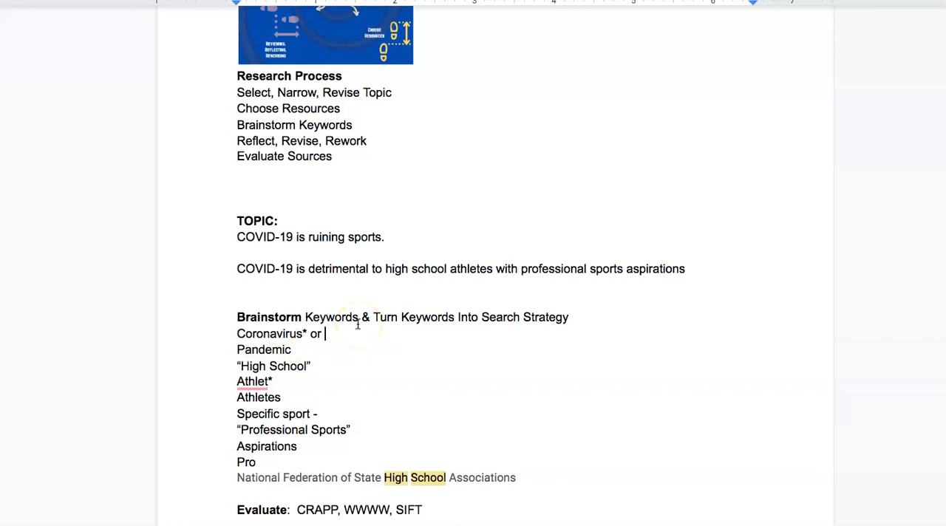
pyautogui.write('OO')
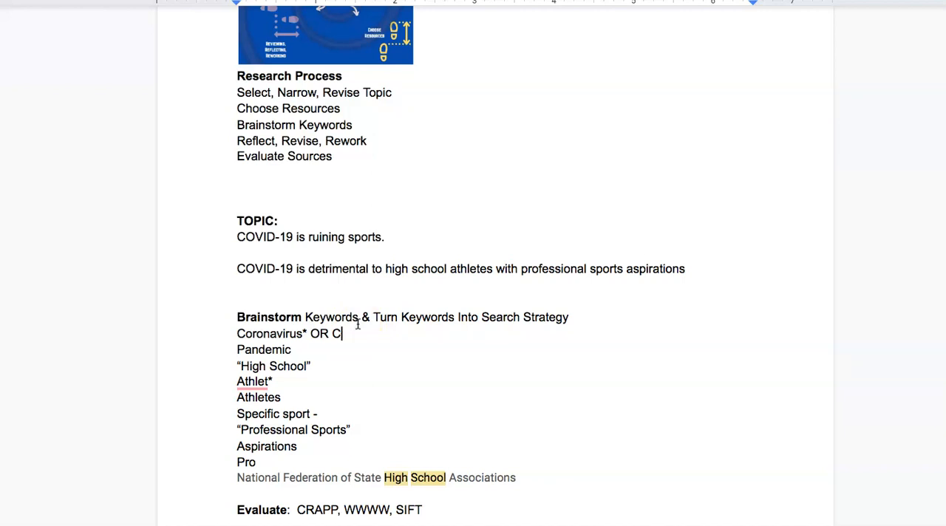
pyautogui.write('OVID')
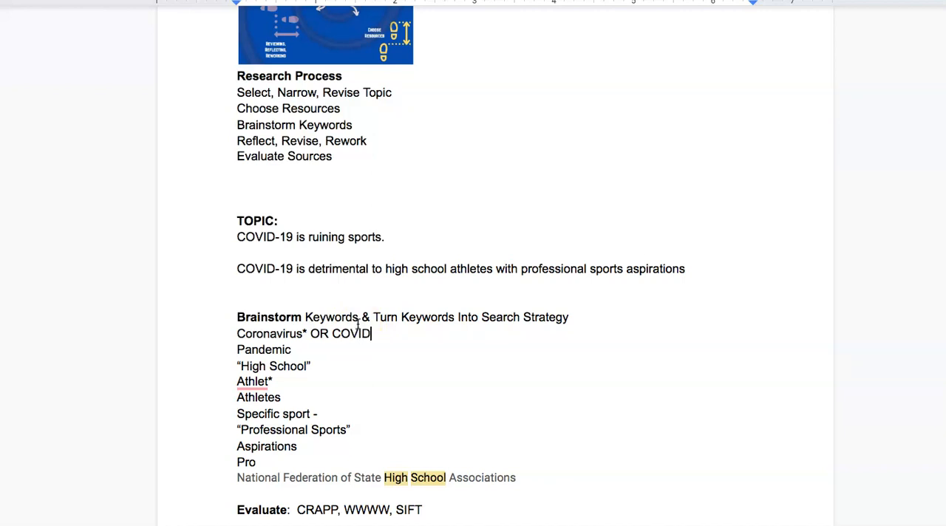
pyautogui.write('-19')
pyautogui.click(267, 447)
pyautogui.write(' OR g')
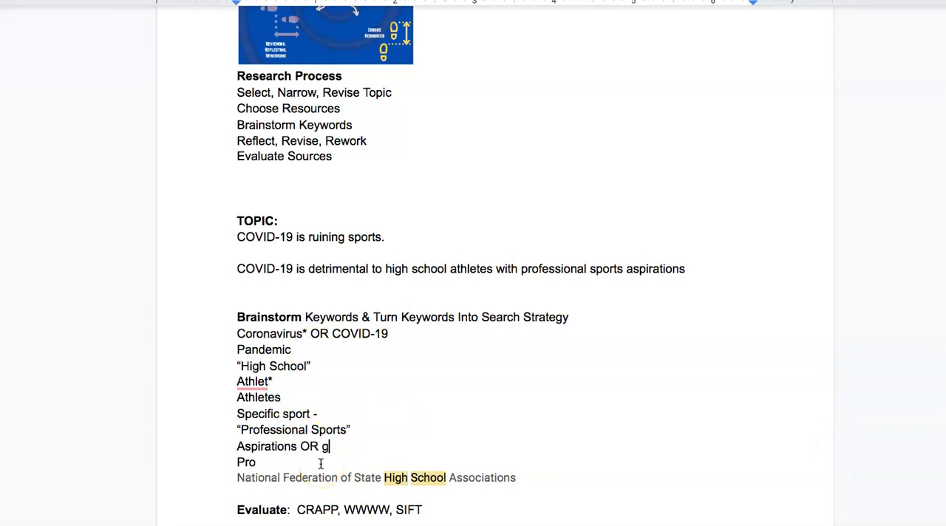
# Add goals, OR Professional, and AND COVID pandemic to the keyword lines
pyautogui.write('oals')
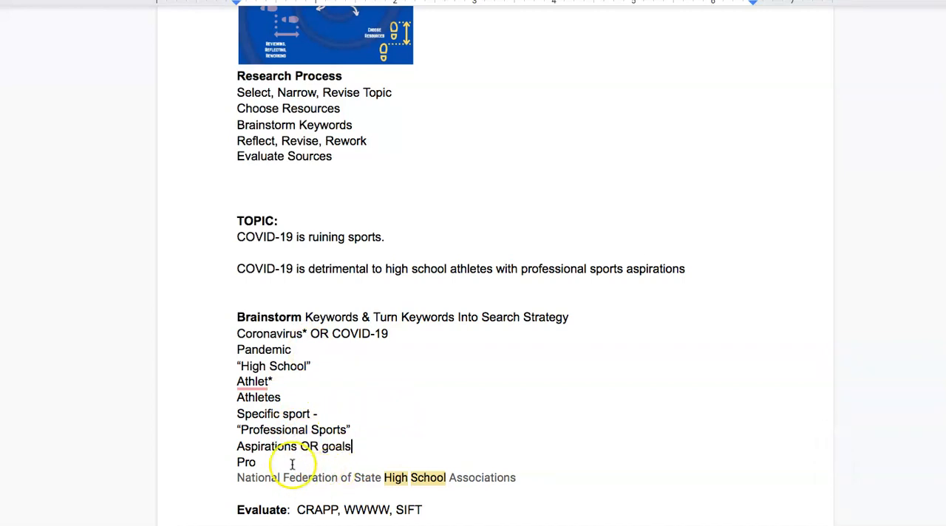
pyautogui.write('OR')
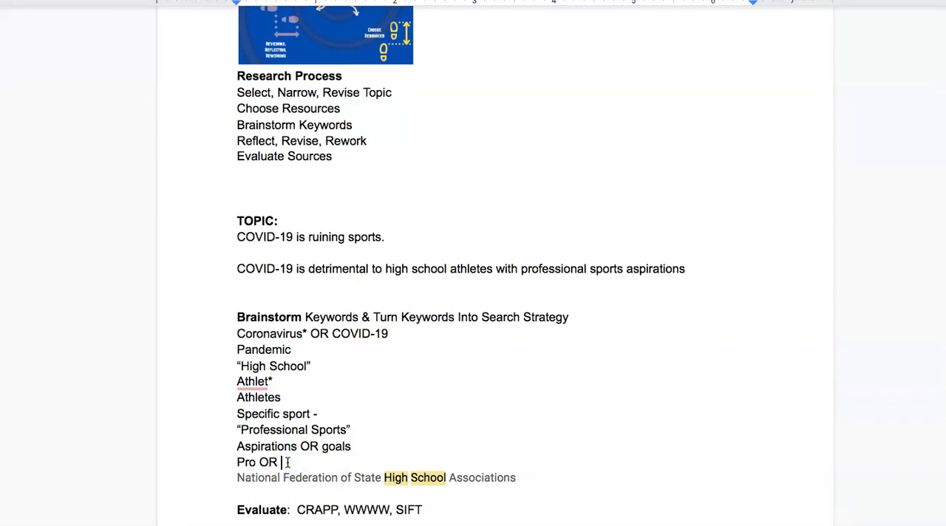
pyautogui.write('Professional')
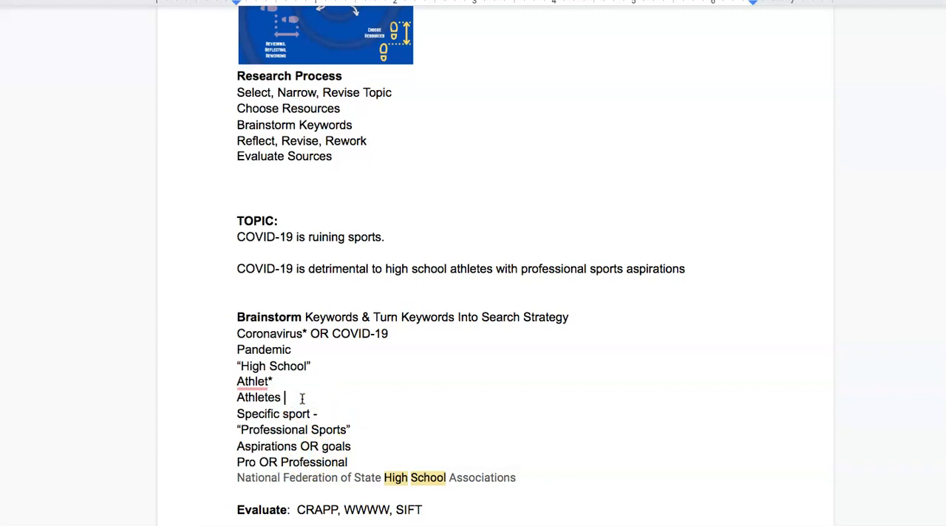
pyautogui.write('AND CO')
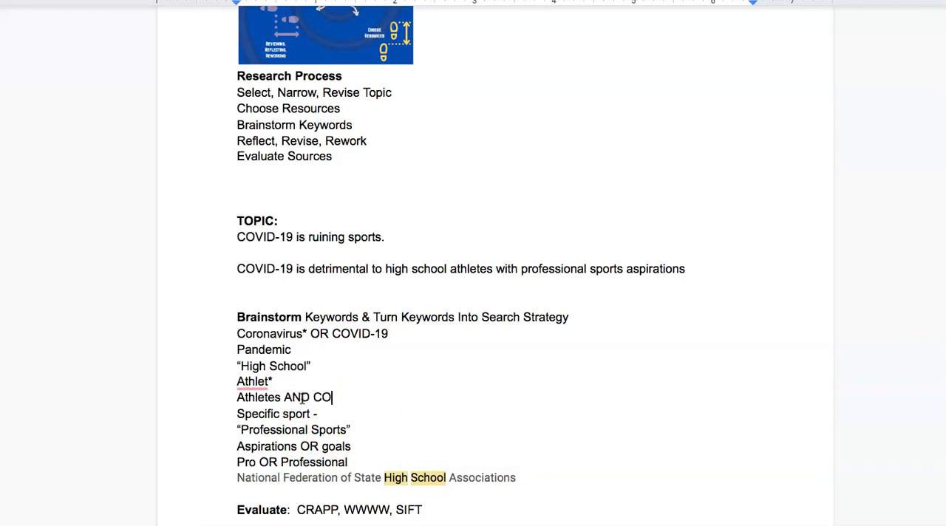
pyautogui.write('PANDEM')
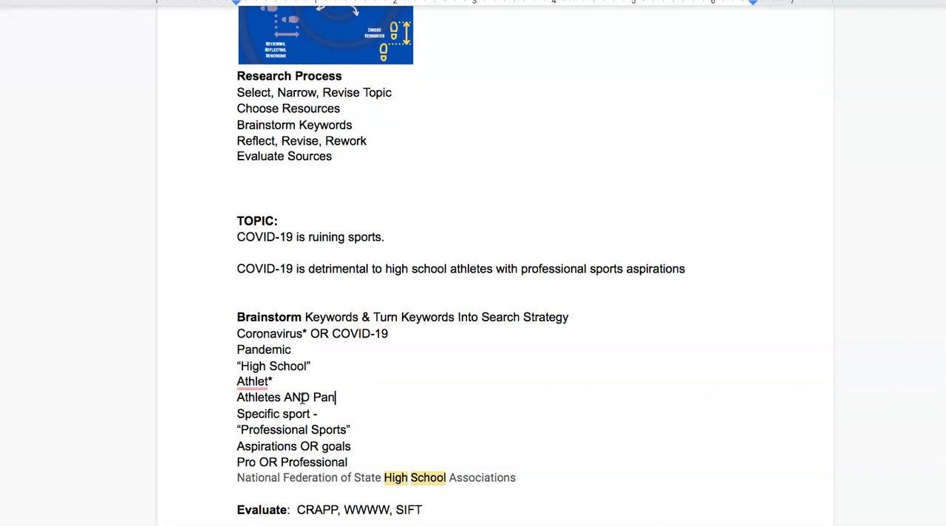
pyautogui.write('demic')
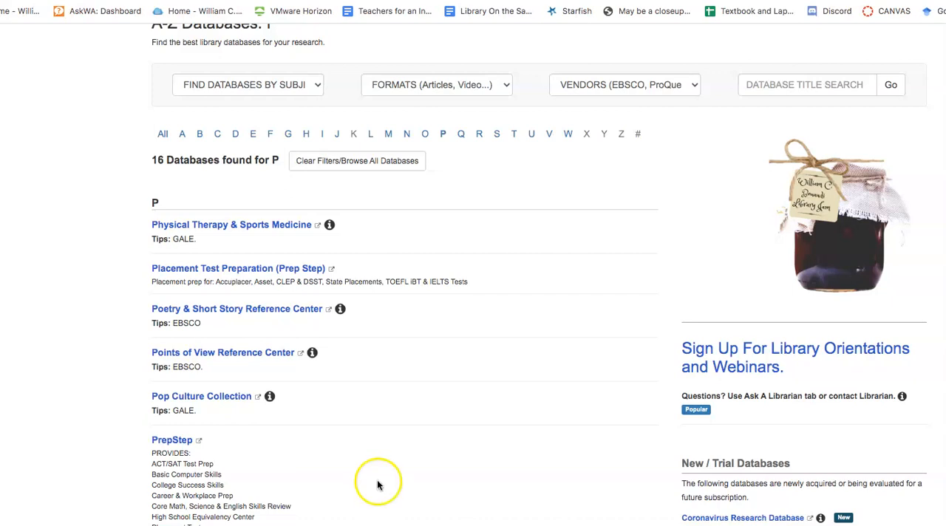
pyautogui.moveTo(289, 134)
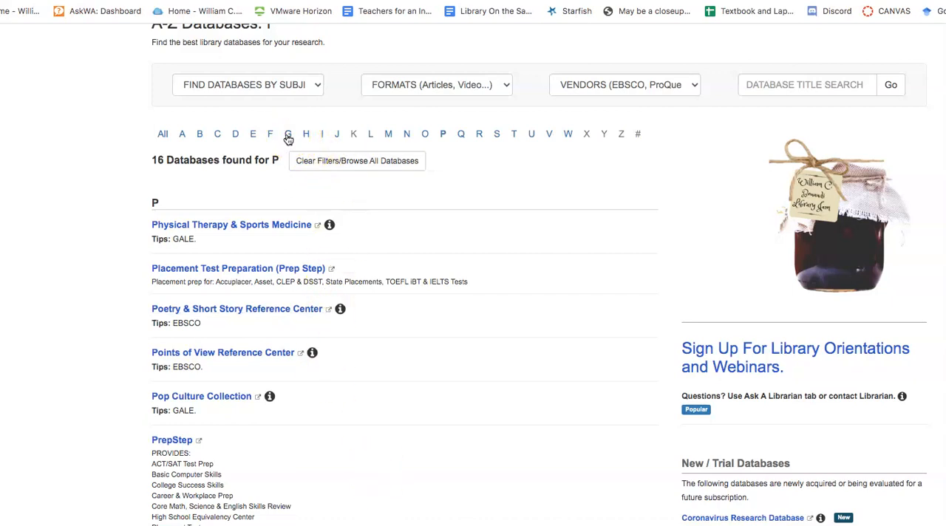
# Filter the library database list to G and open Google Scholar
pyautogui.click(288, 134)
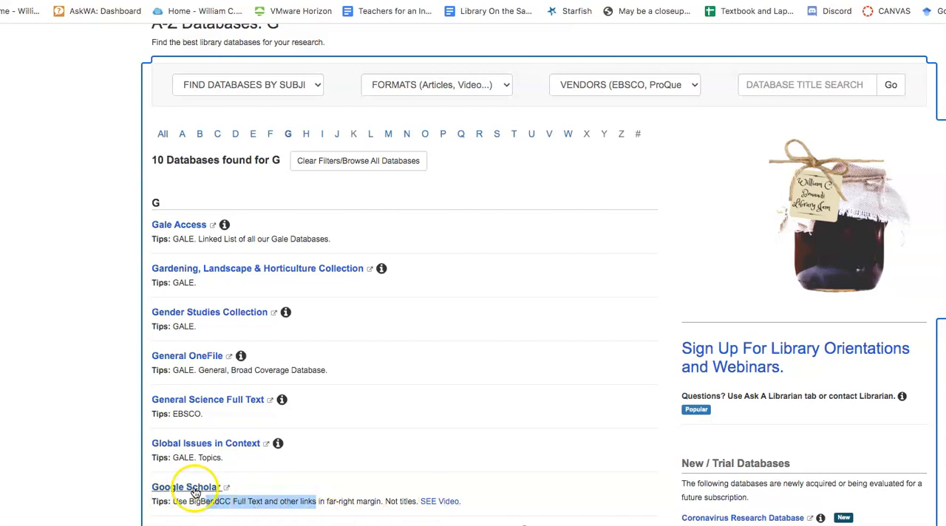
pyautogui.click(185, 488)
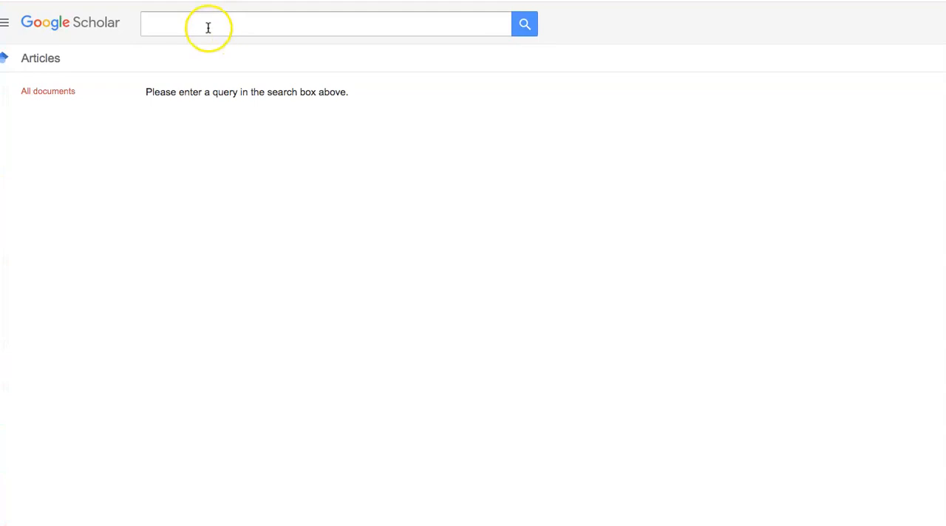
# Run the earlier Scholar query 'sports teams covid 19 quantitative' from the suggestions
pyautogui.write('sports and')
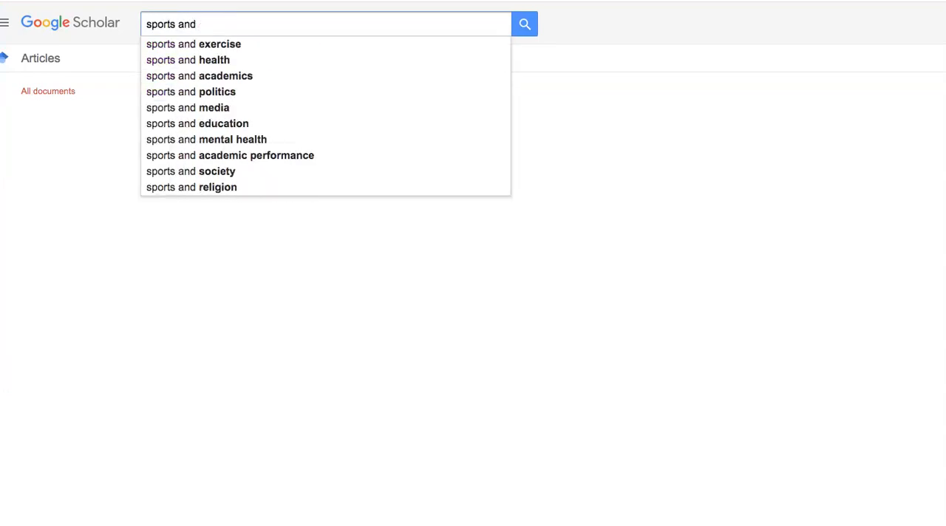
pyautogui.press('Backspace')
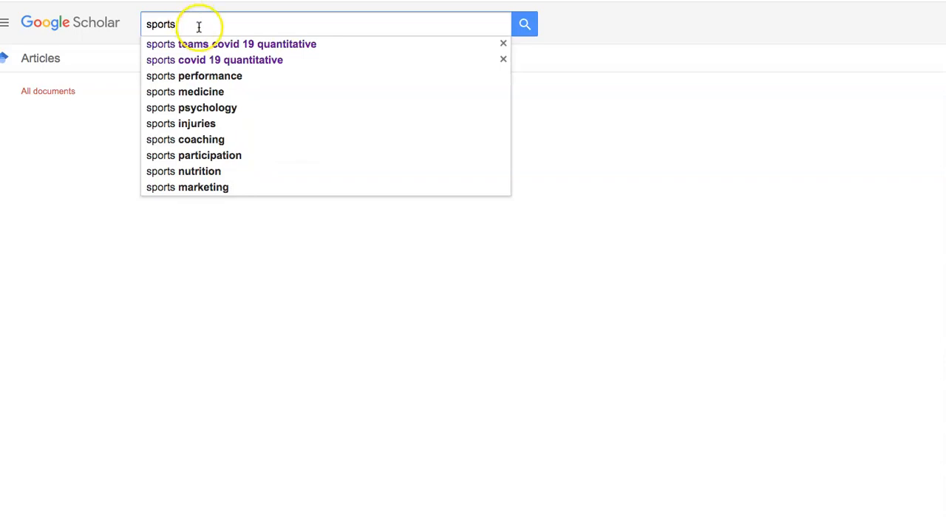
pyautogui.click(231, 44)
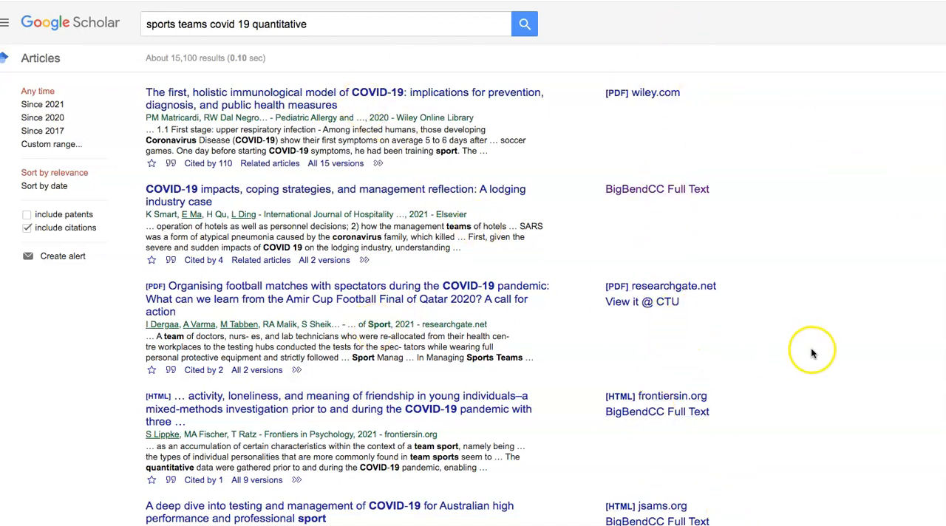
pyautogui.moveTo(188, 194)
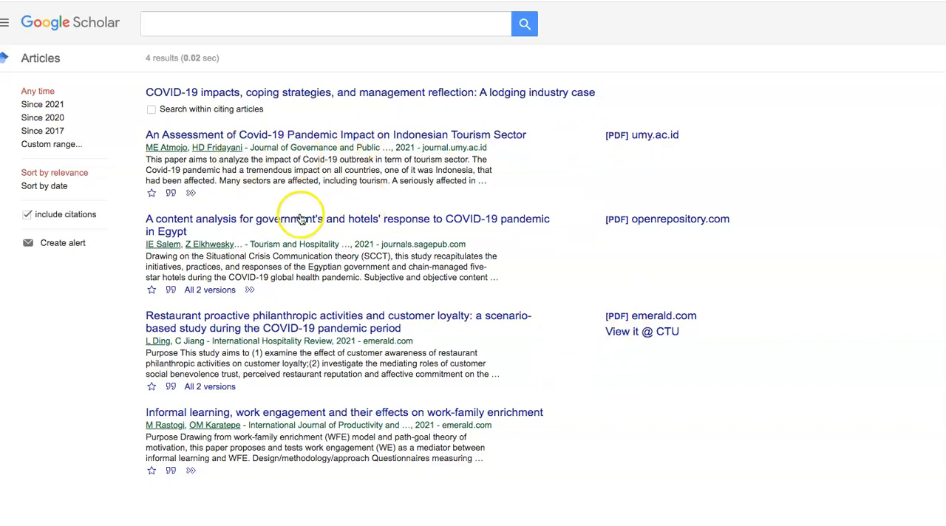
pyautogui.moveTo(645, 166)
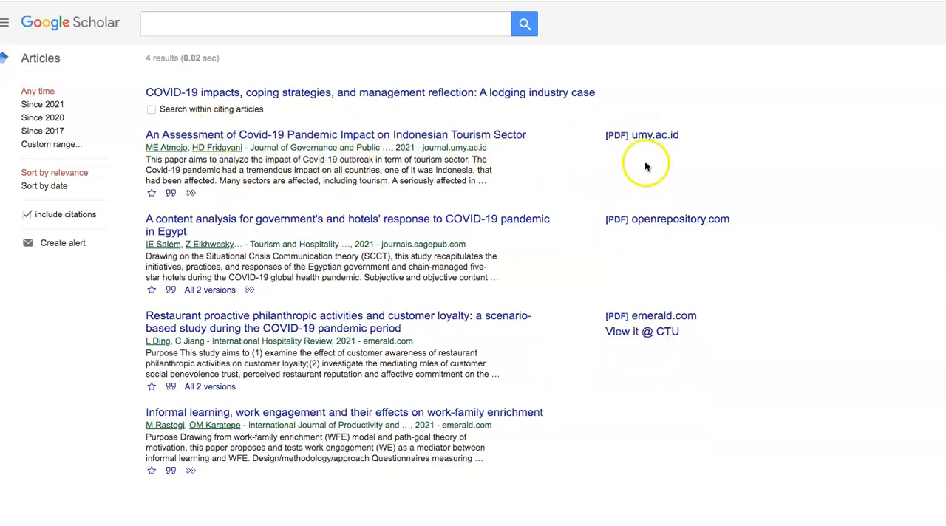
pyautogui.moveTo(654, 355)
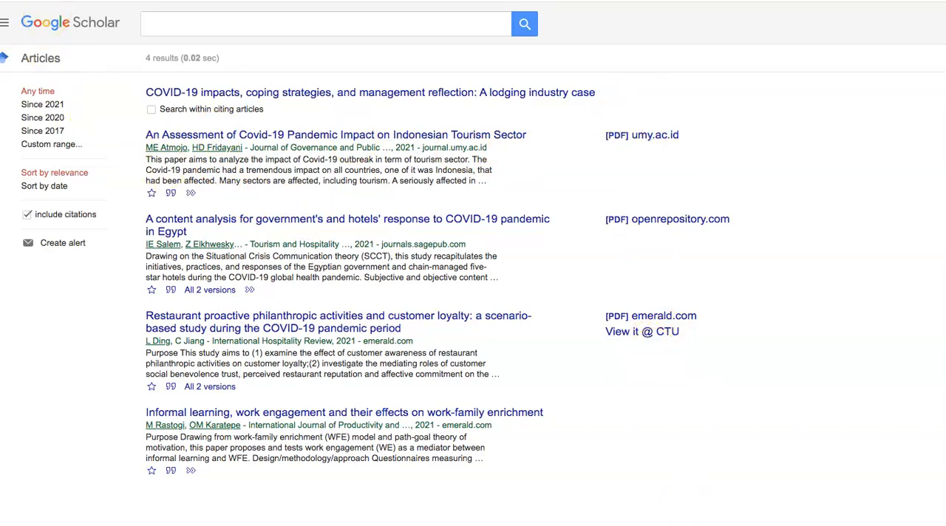
# Enter the query 'sports teams covid 19 quantitative' again
pyautogui.write('sports teams covid 19 quantitative')
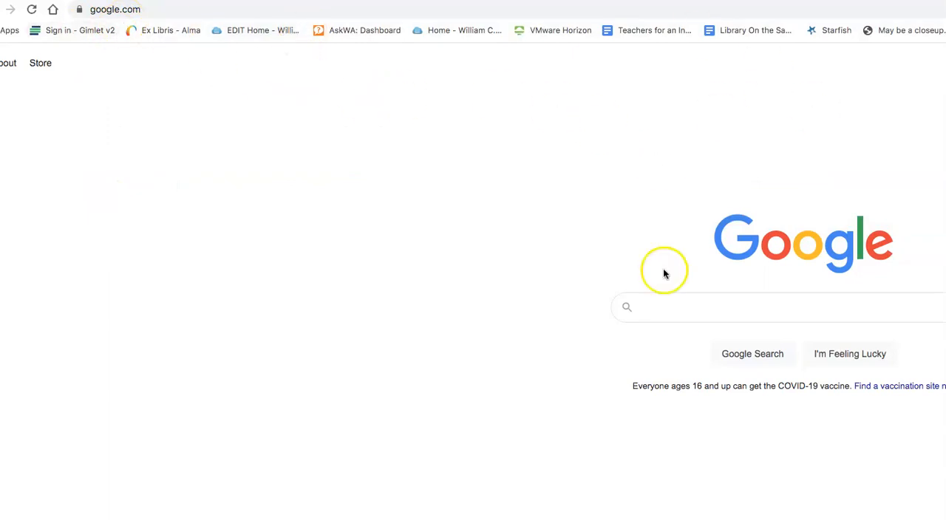
# Search Google for 'google advanced search' and open the Advanced Search form
pyautogui.click(777, 307)
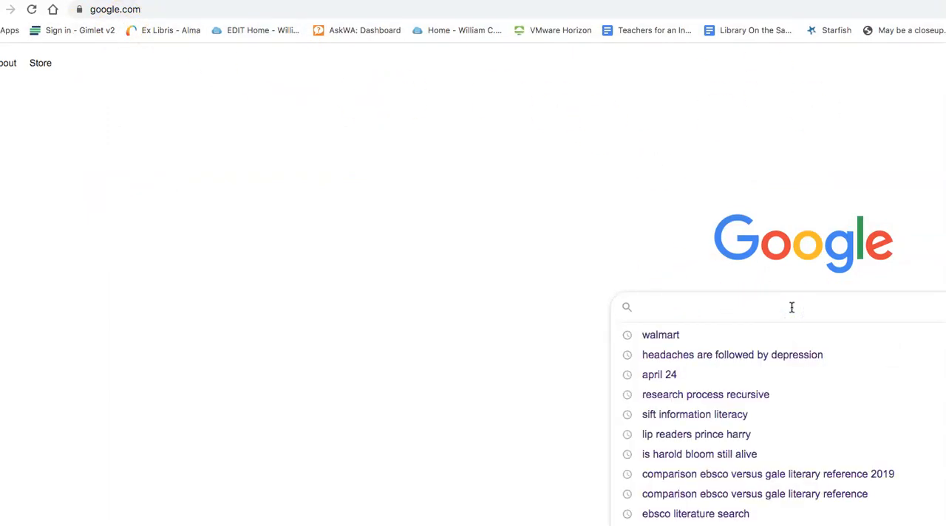
pyautogui.write('google a')
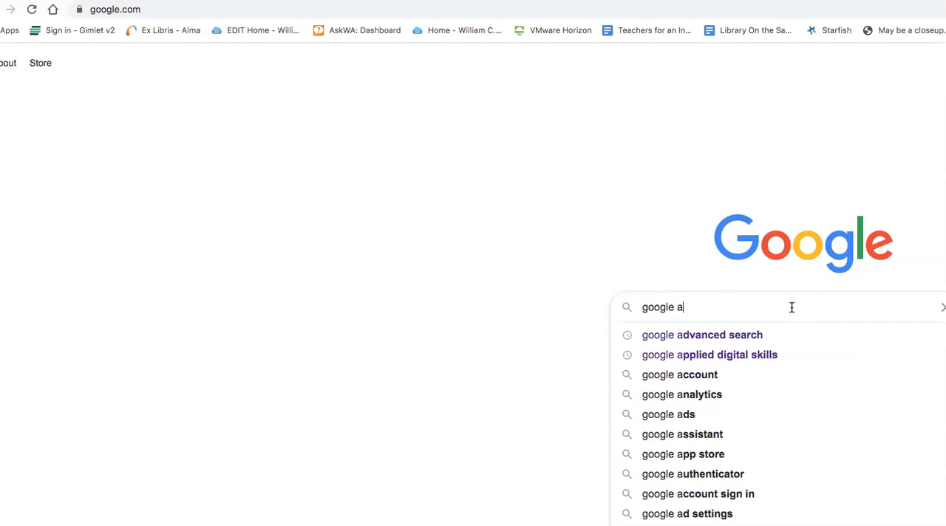
pyautogui.click(703, 335)
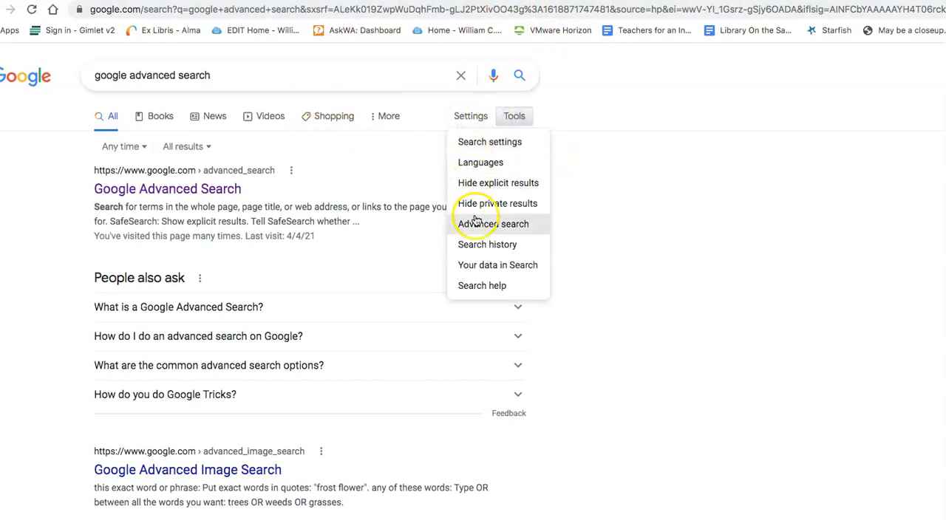
pyautogui.click(493, 224)
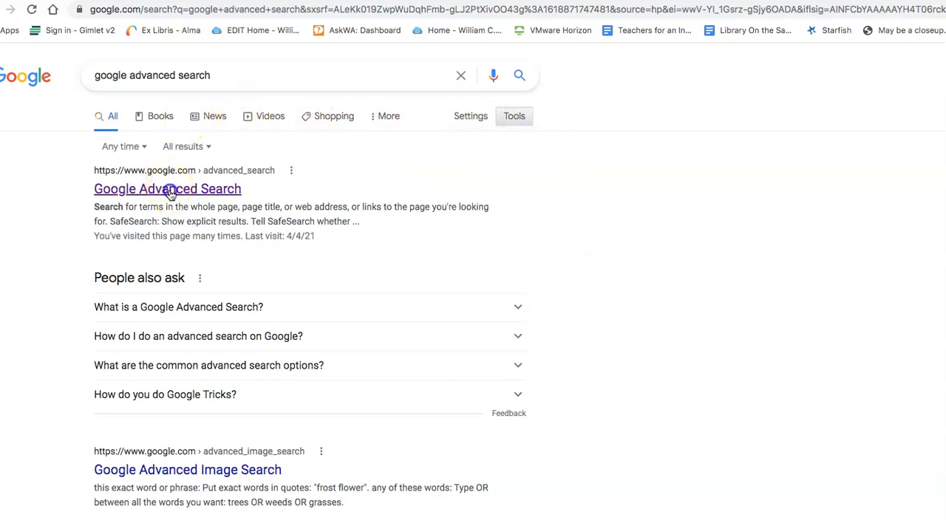
pyautogui.click(167, 189)
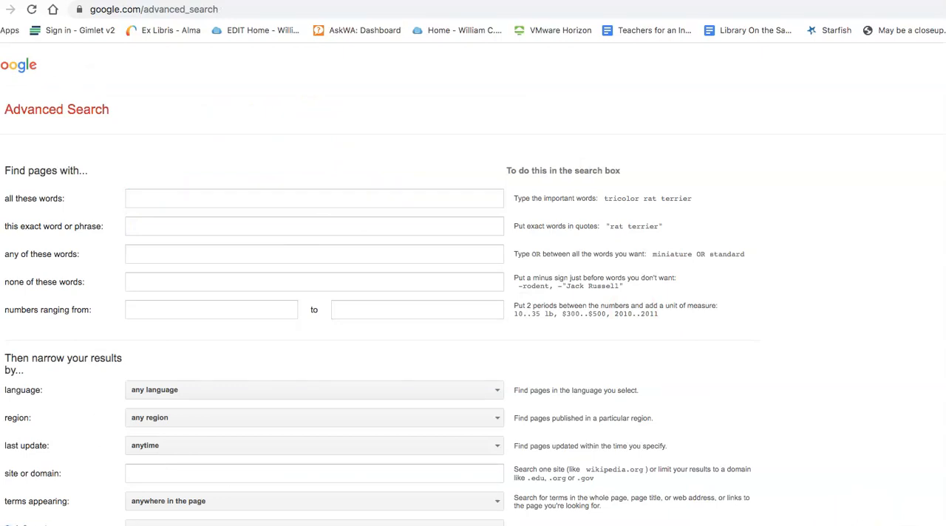
# Enter 'Covid-19 sports' under all these words and '"high school"' as the exact phrase
pyautogui.scroll(-3)
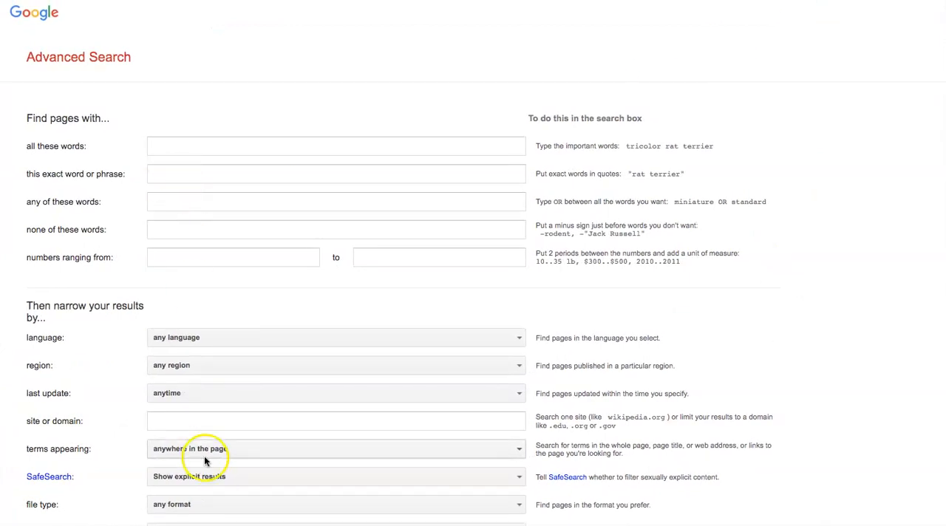
pyautogui.click(337, 145)
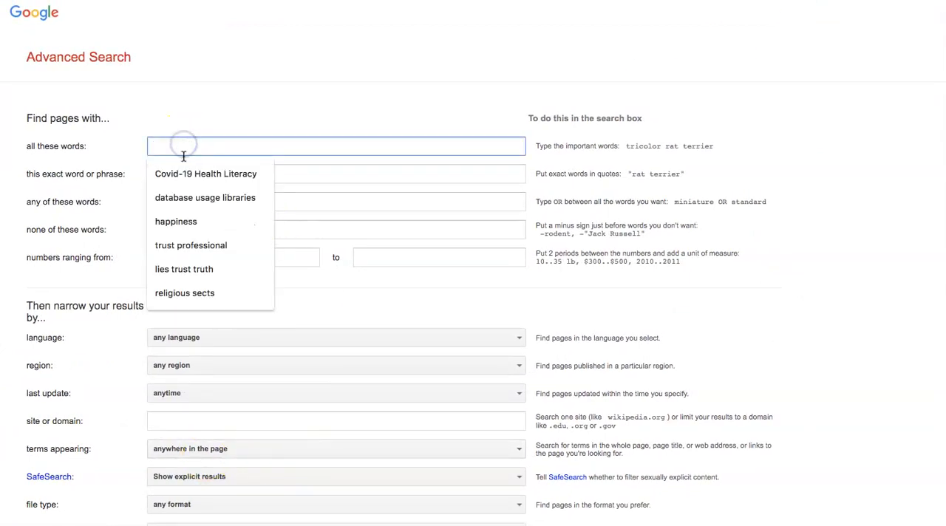
pyautogui.click(205, 174)
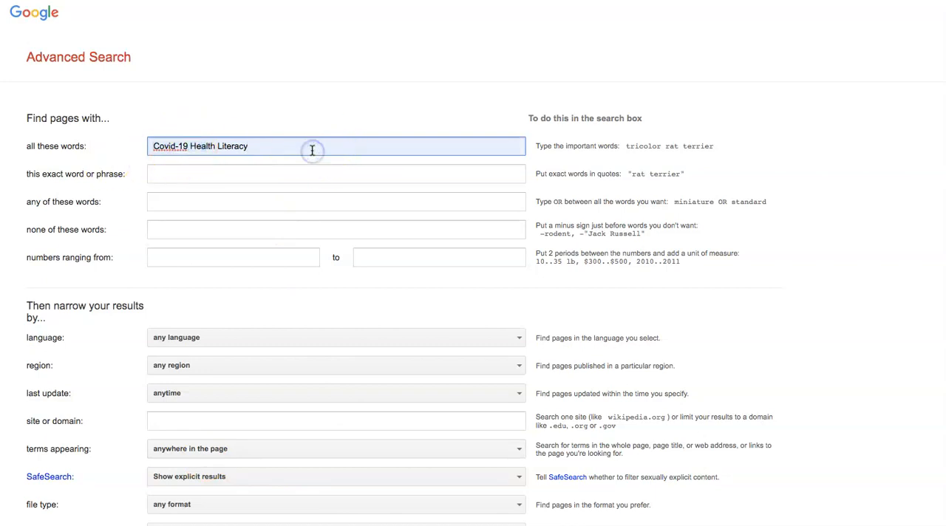
pyautogui.press('Backspace')
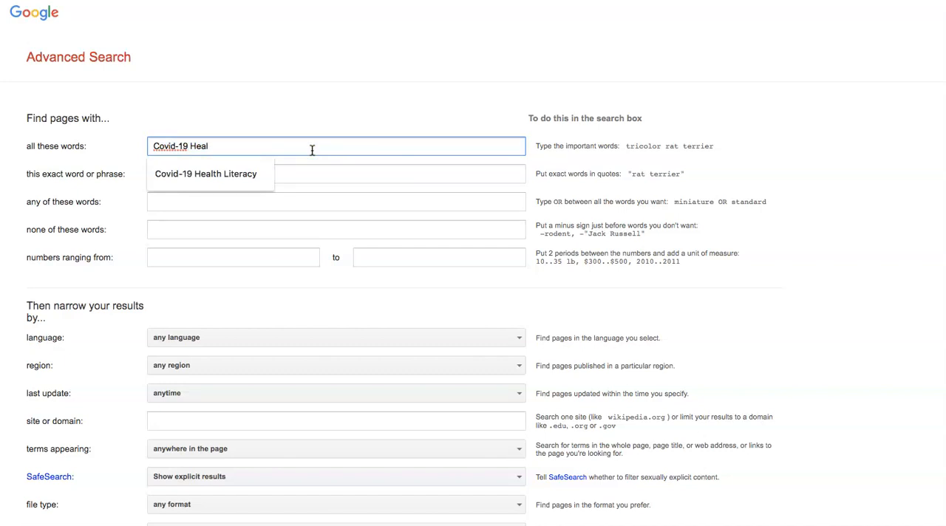
pyautogui.write('Covid-19 sports')
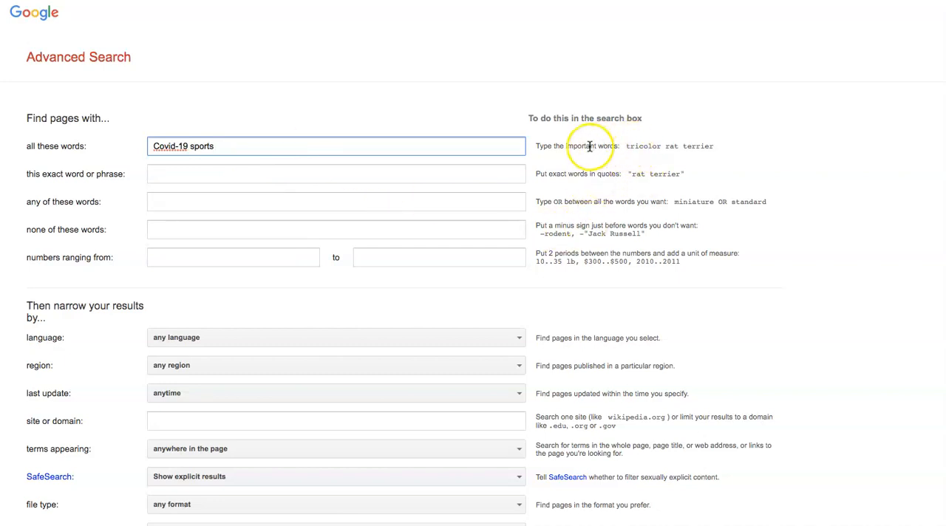
pyautogui.moveTo(650, 174)
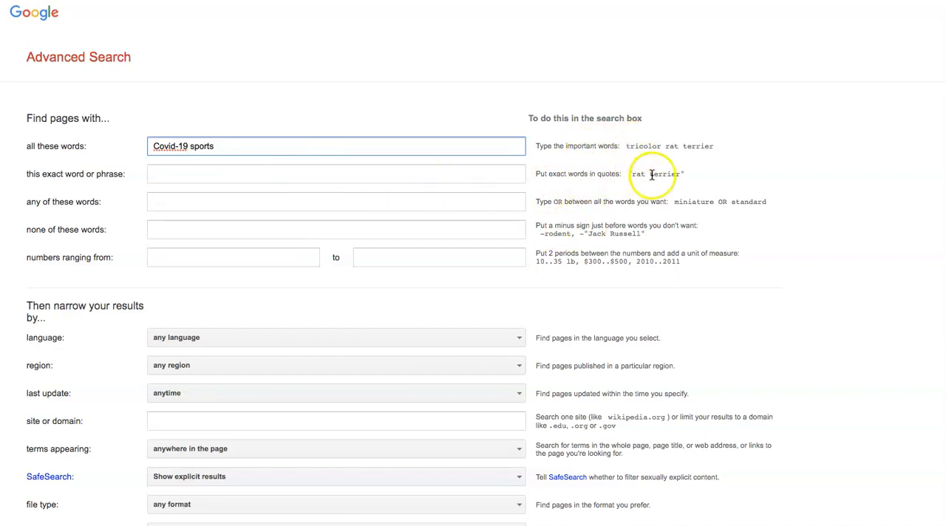
pyautogui.moveTo(591, 186)
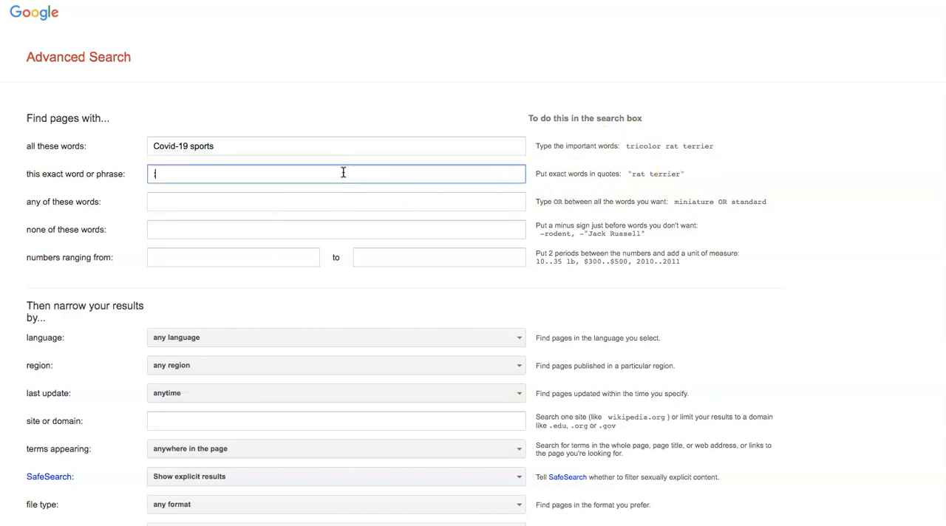
pyautogui.write('"high sch')
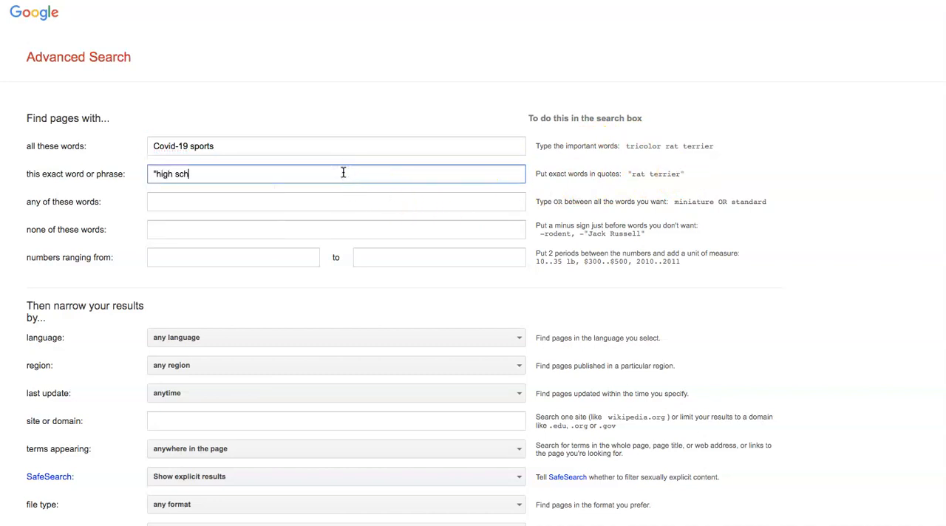
pyautogui.write('ool"')
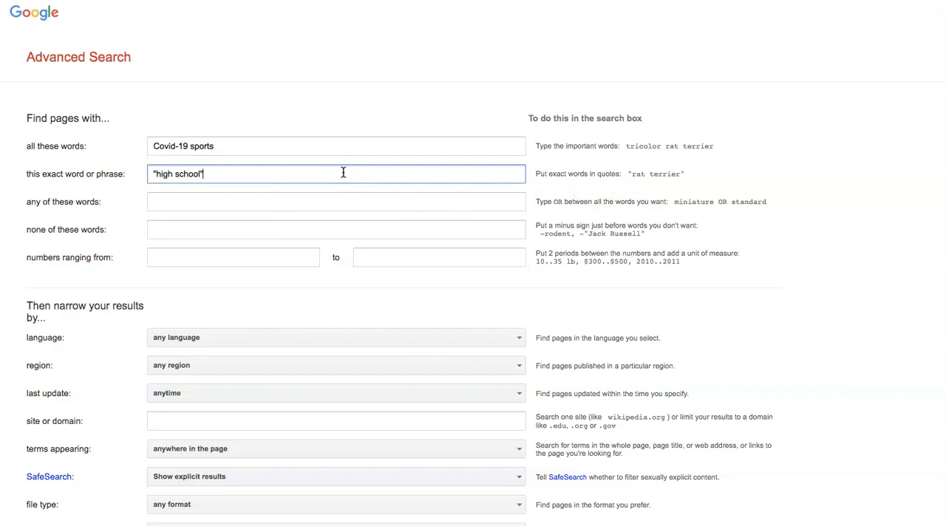
pyautogui.moveTo(350, 210)
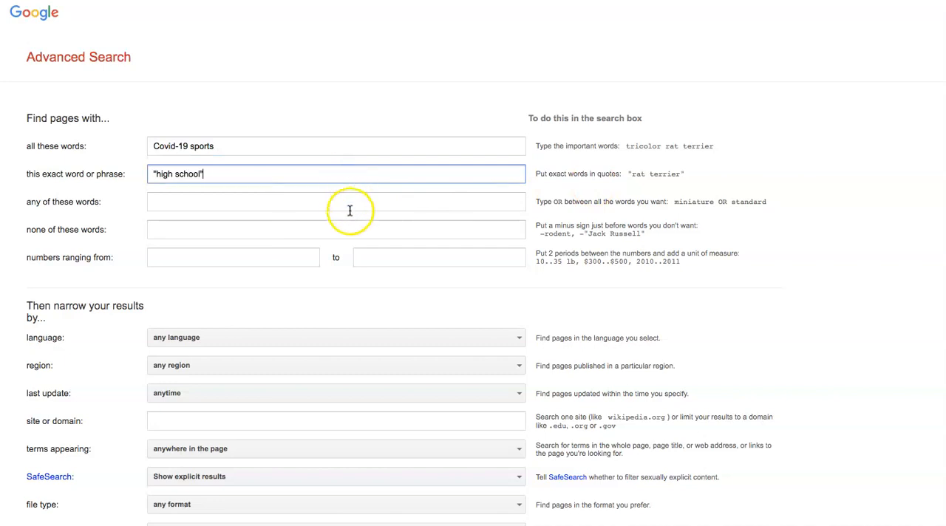
pyautogui.moveTo(556, 201)
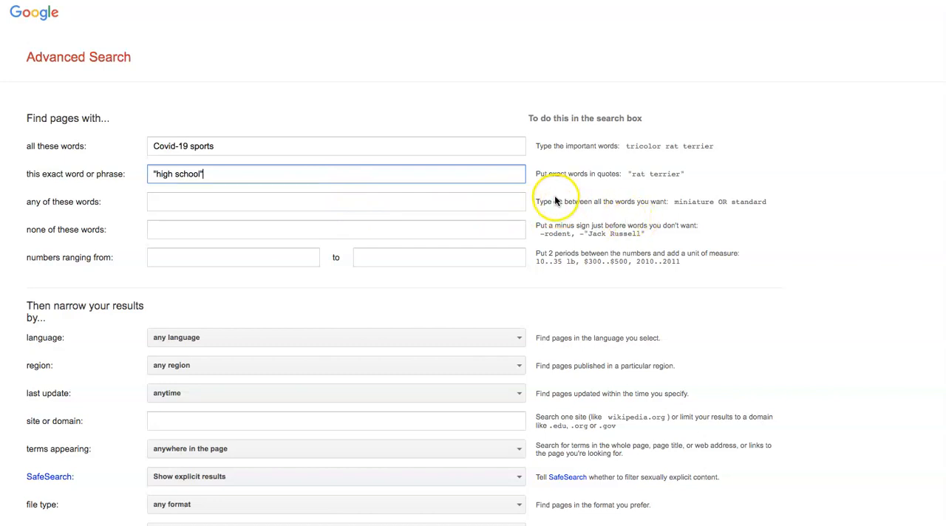
pyautogui.moveTo(571, 214)
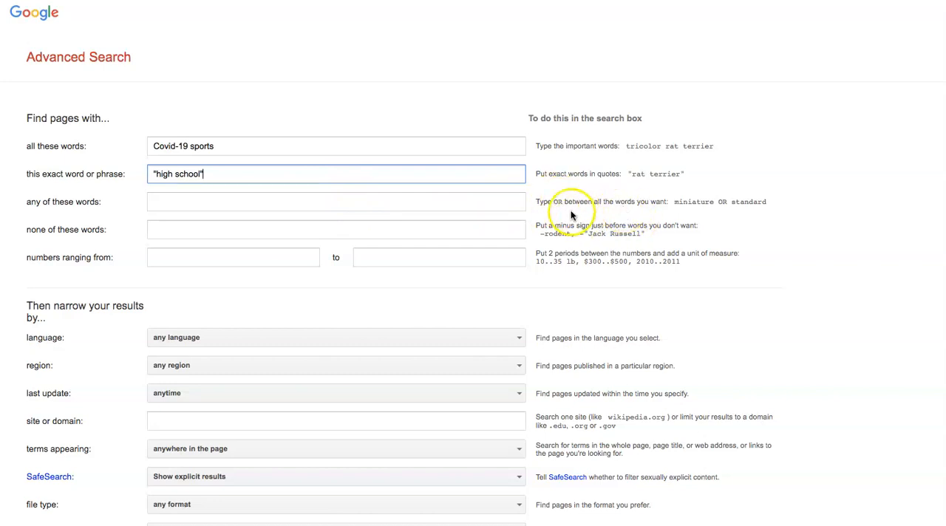
# Put 'covid-19 or coronavirus' in any of these words and restrict the site or domain to .gov
pyautogui.click(337, 202)
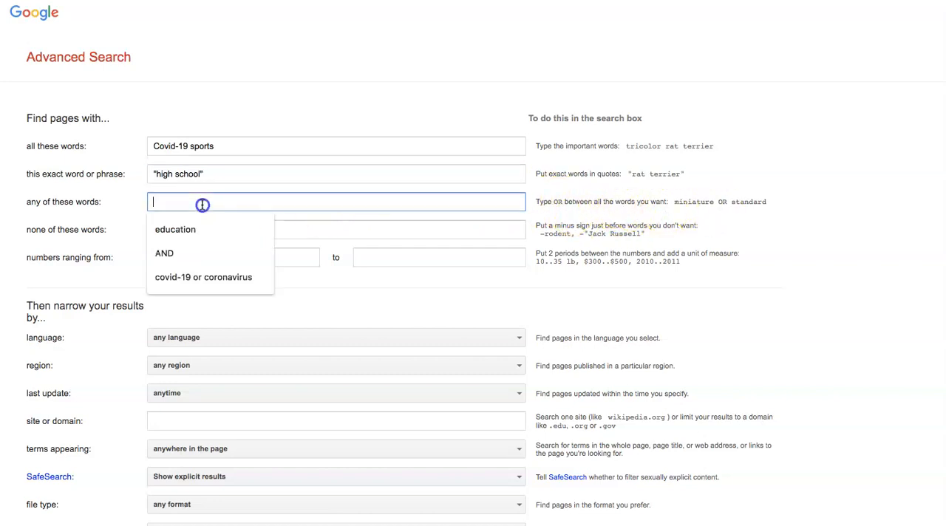
pyautogui.moveTo(363, 185)
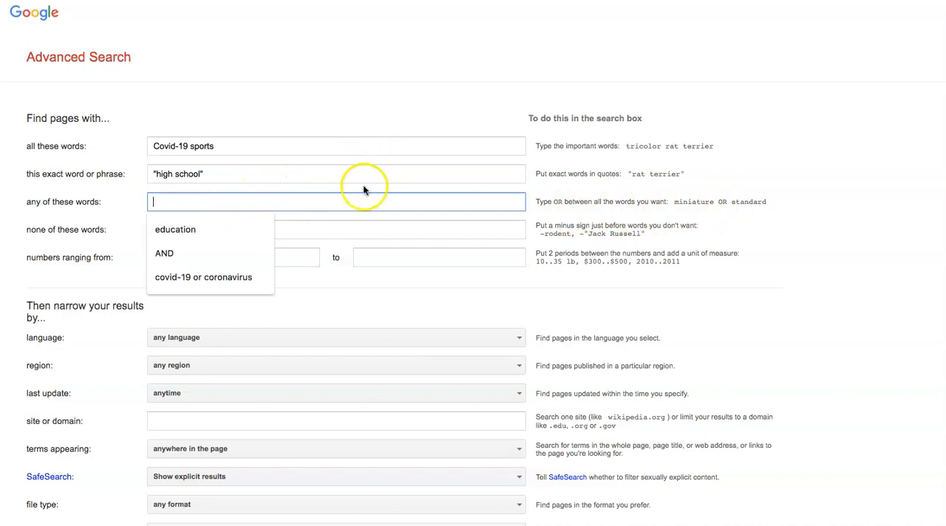
pyautogui.click(203, 277)
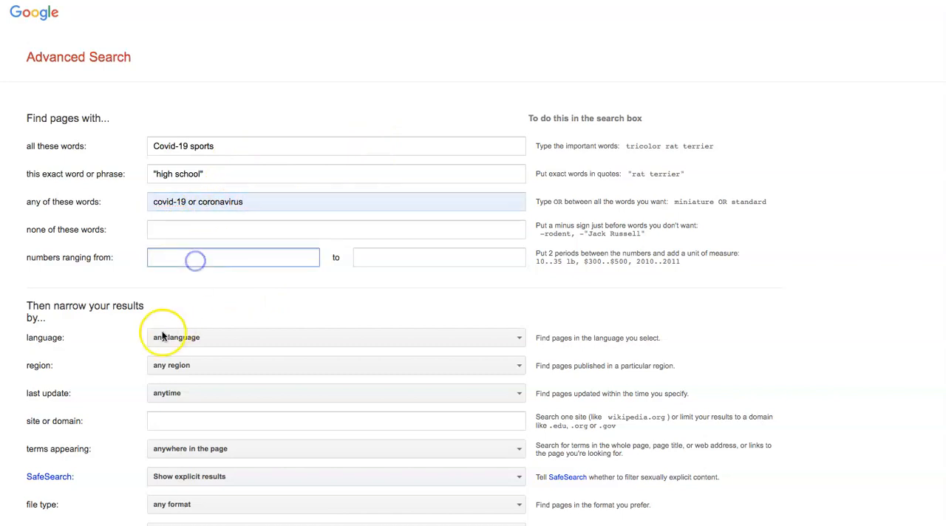
pyautogui.moveTo(161, 392)
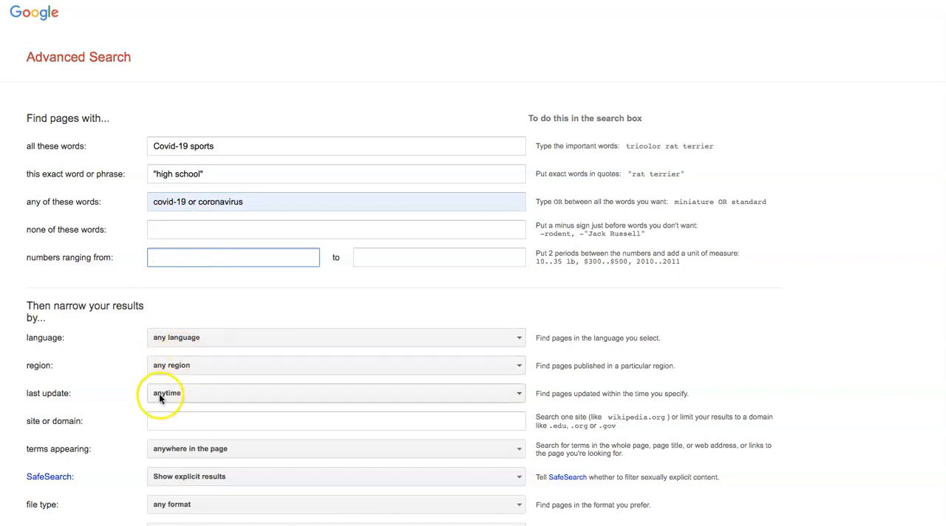
pyautogui.click(335, 365)
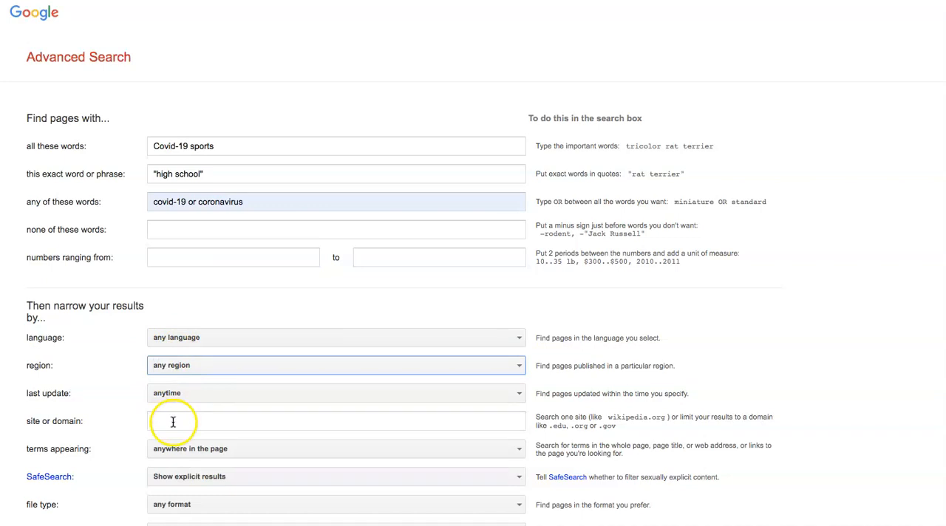
pyautogui.write('.edu')
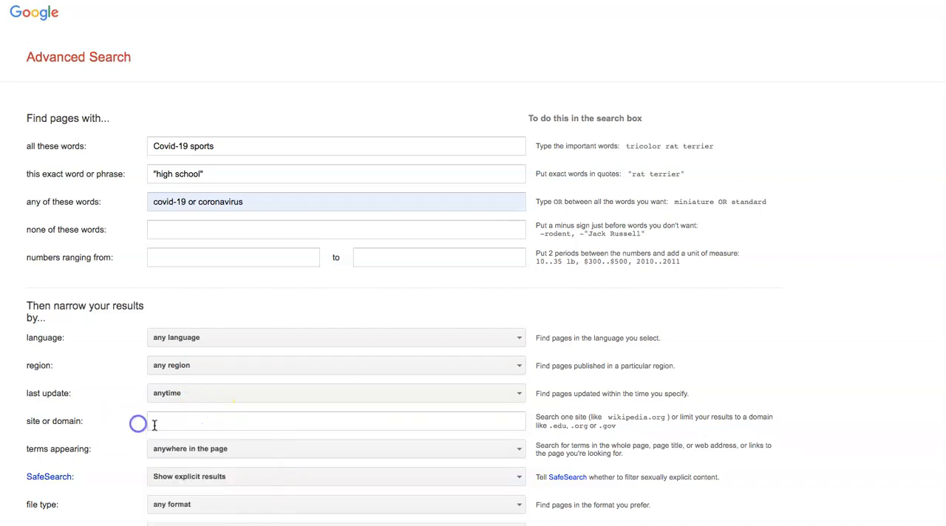
pyautogui.click(336, 421)
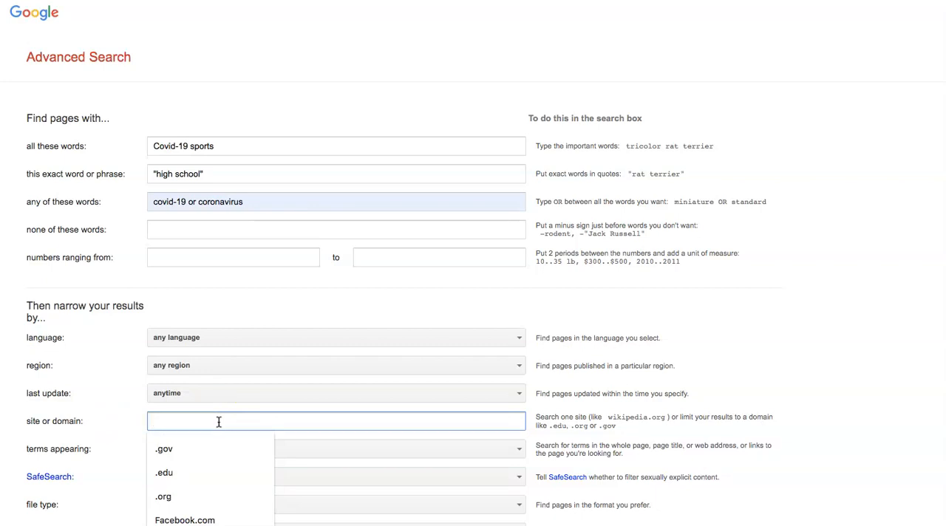
pyautogui.click(163, 448)
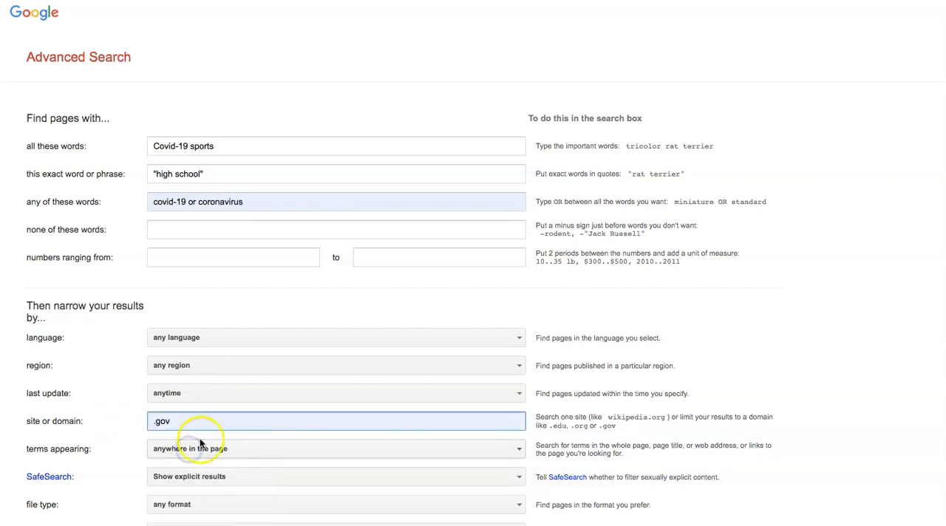
pyautogui.moveTo(174, 170)
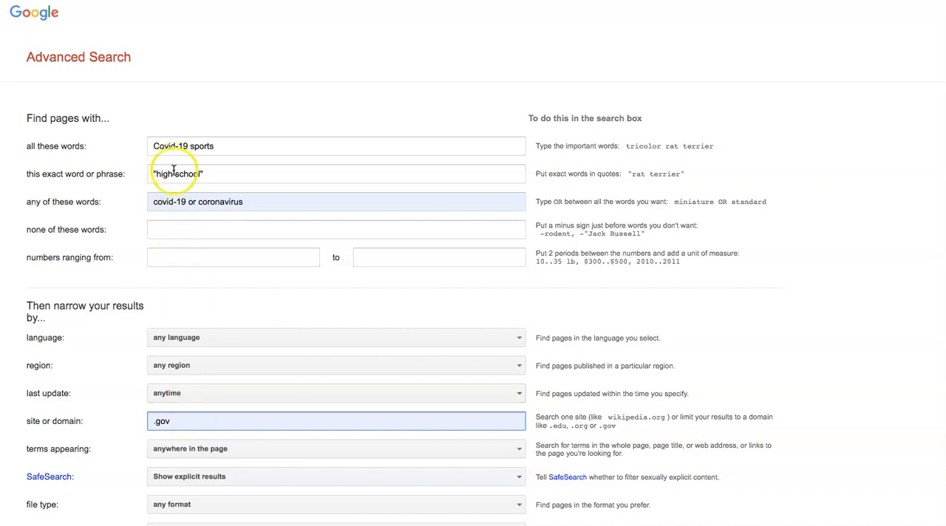
pyautogui.moveTo(154, 464)
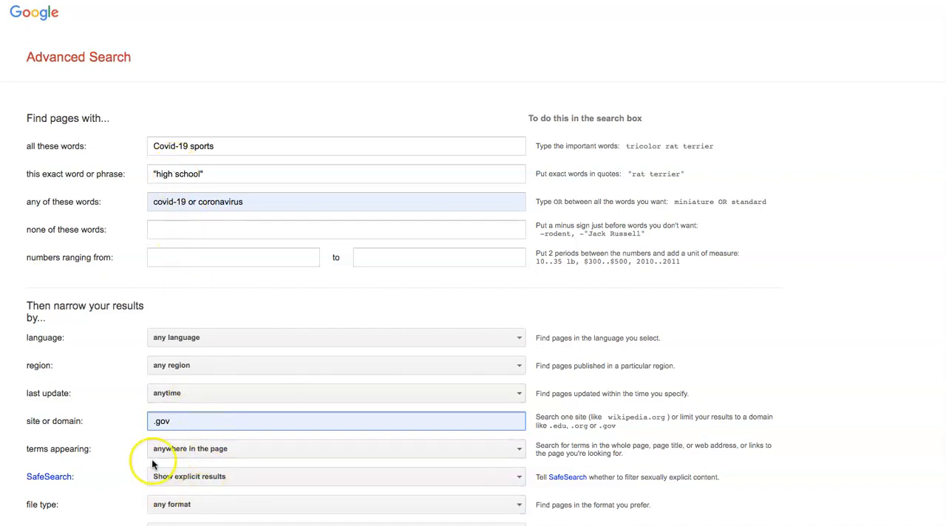
pyautogui.moveTo(584, 492)
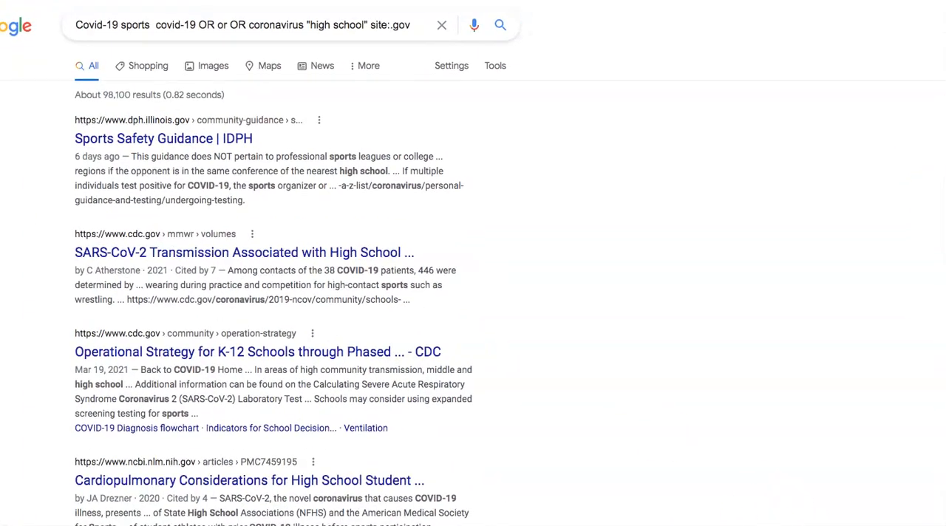
pyautogui.moveTo(145, 129)
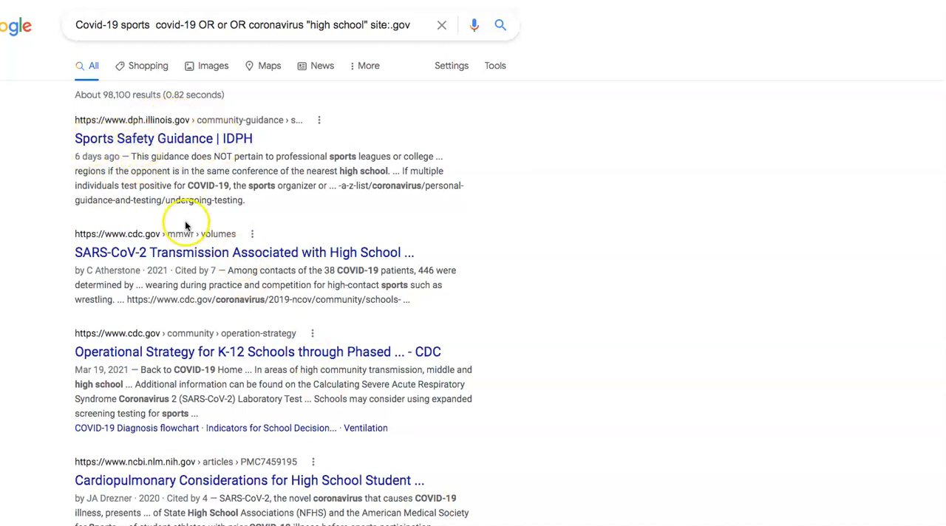
pyautogui.moveTo(170, 382)
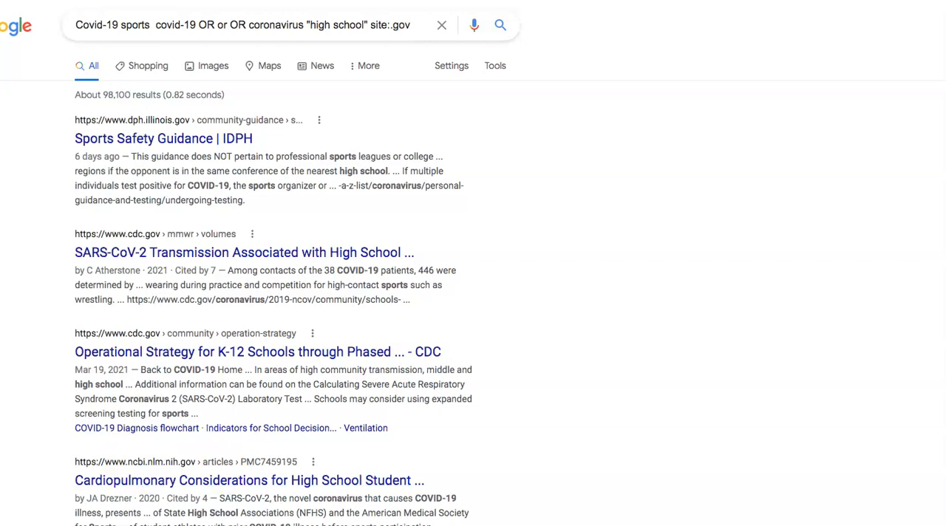
# Scroll through the about 98,100 .gov results for Covid-19 high school sports
pyautogui.scroll(-3)
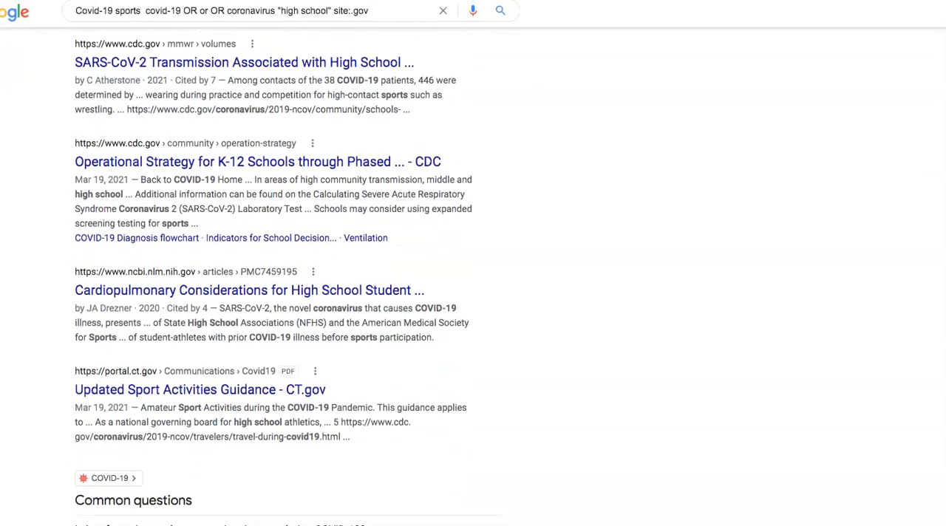
pyautogui.scroll(-3)
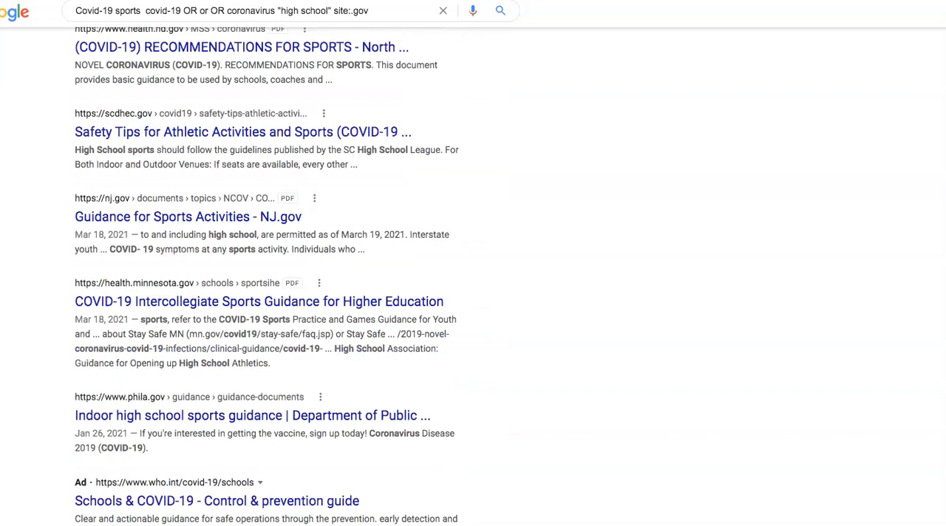